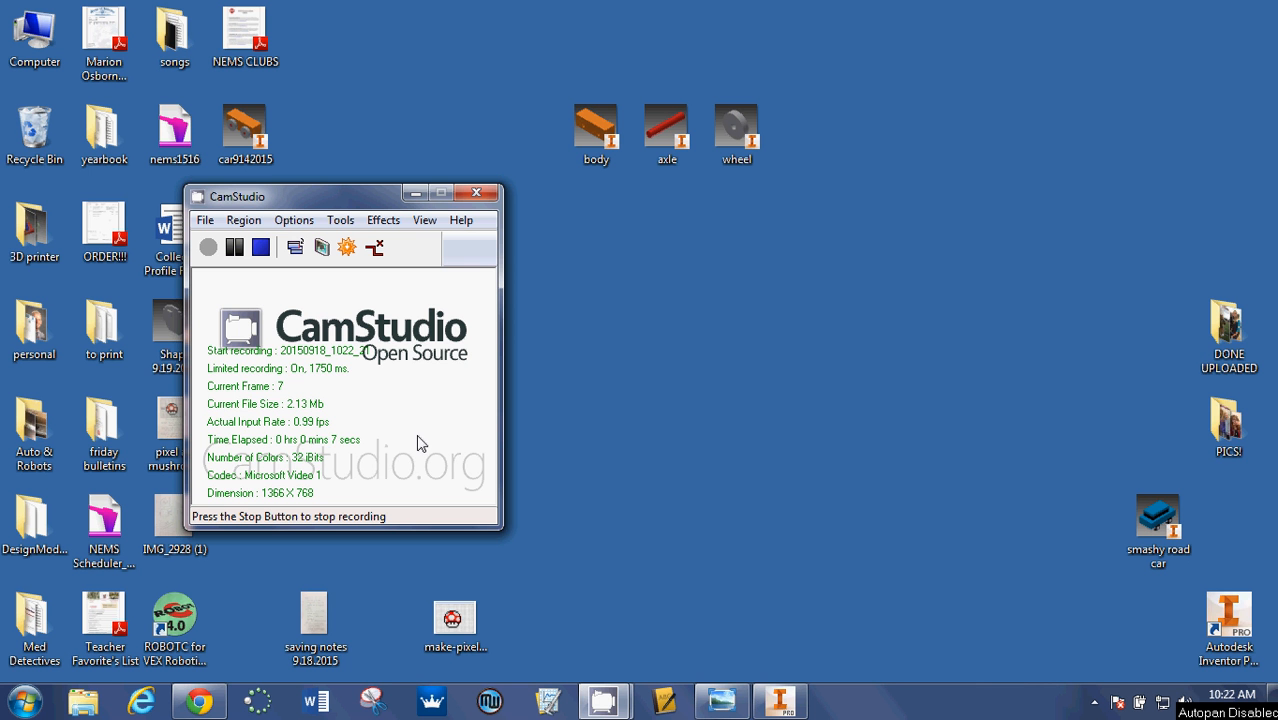
Open the pixel art mushroom notes image with its 16×16 grid plan in Photo Viewer
{"action": "left_click", "coordinate": [721, 700]}
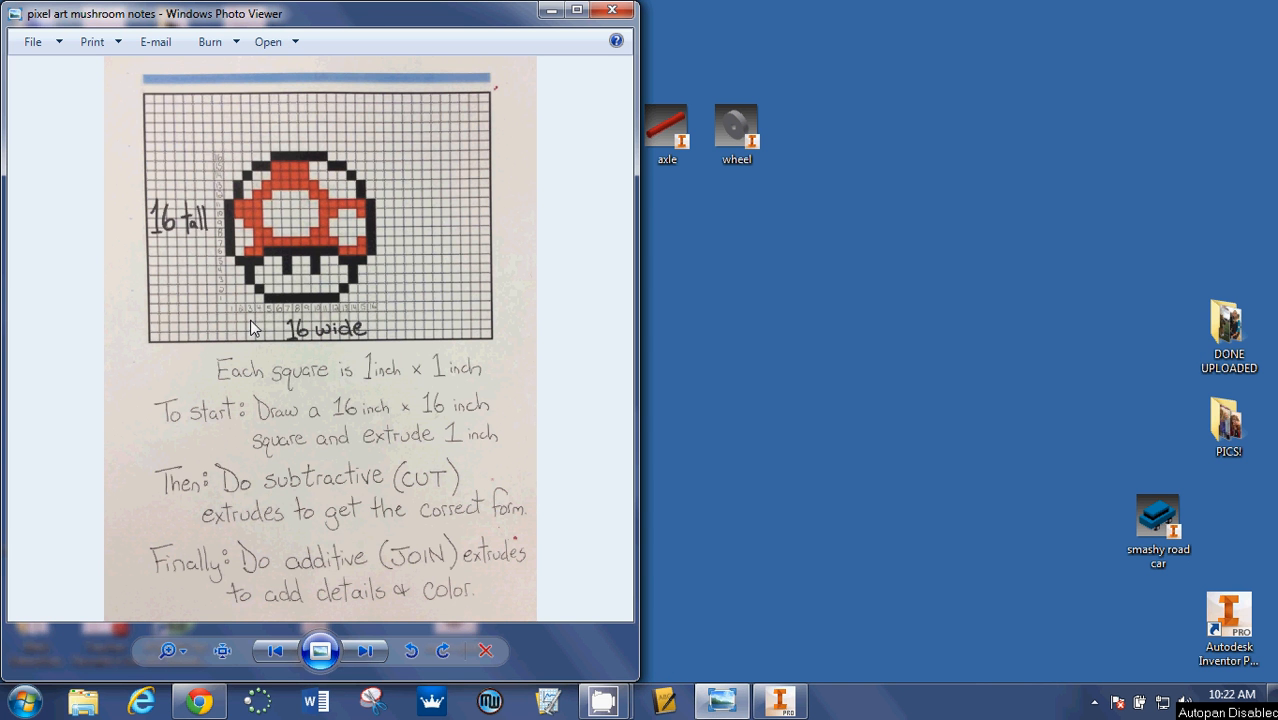
{"action": "mouse_move", "coordinate": [237, 305]}
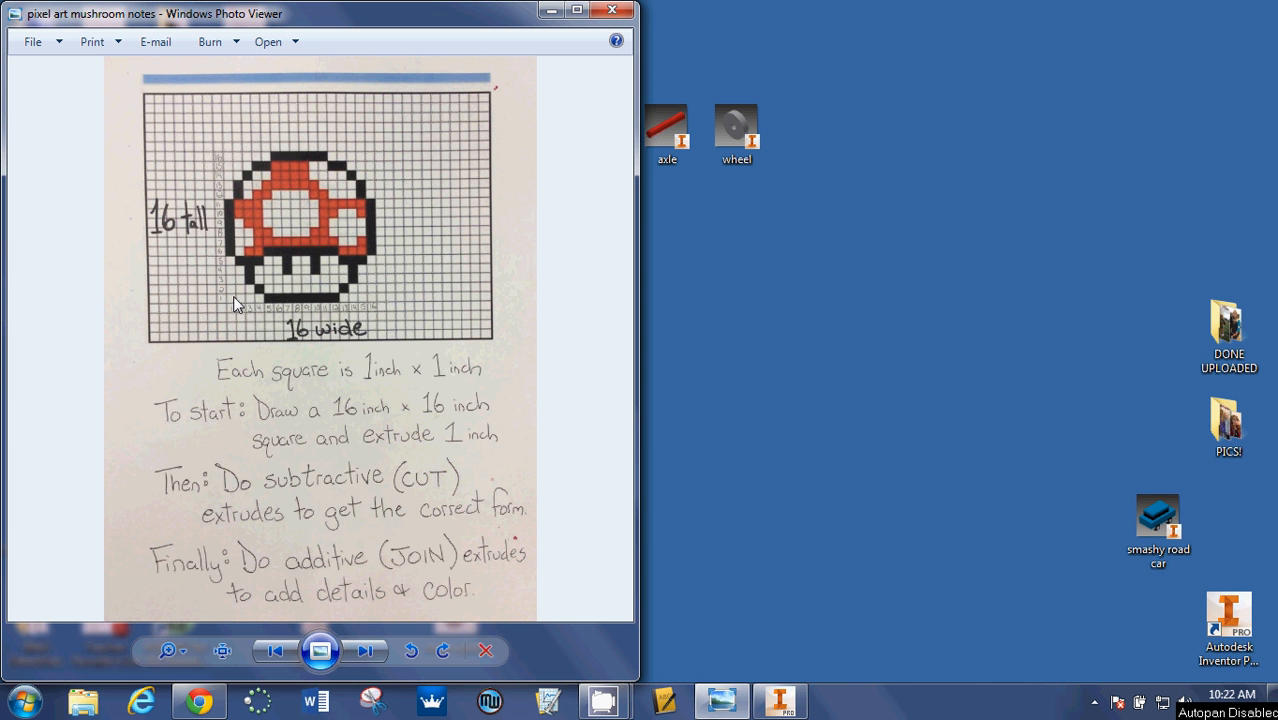
{"action": "mouse_move", "coordinate": [240, 250]}
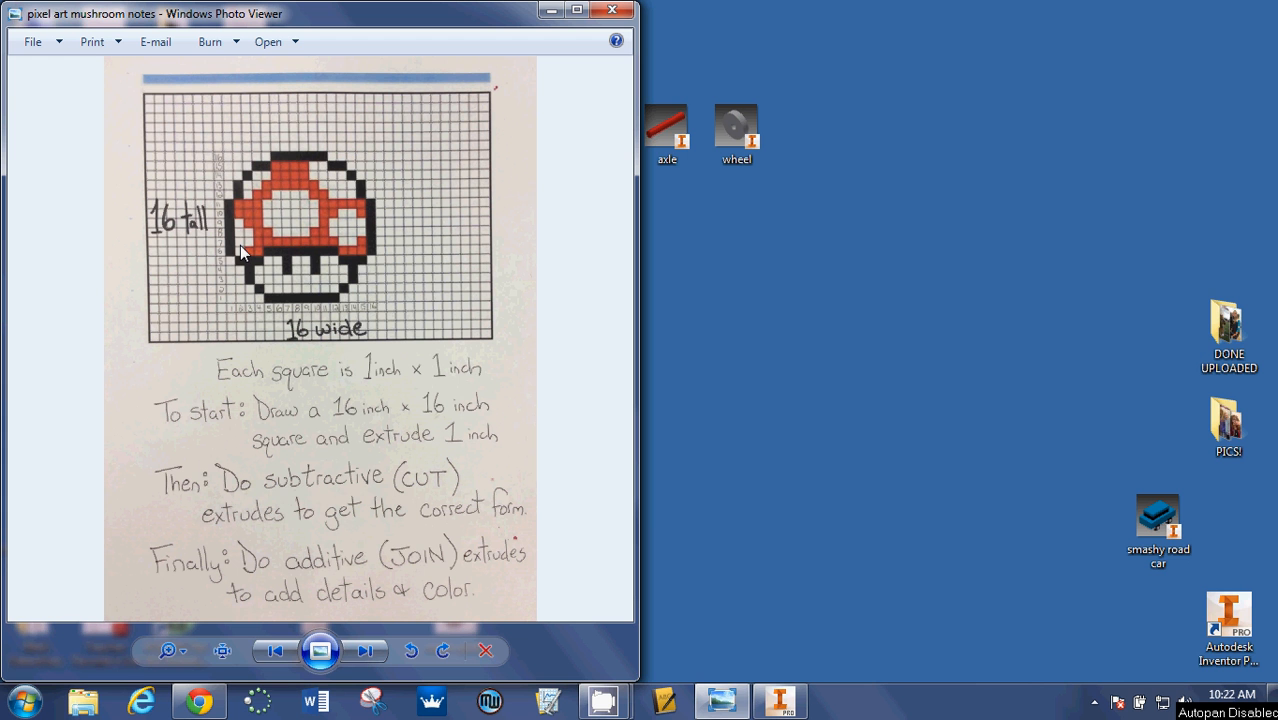
{"action": "mouse_move", "coordinate": [232, 240]}
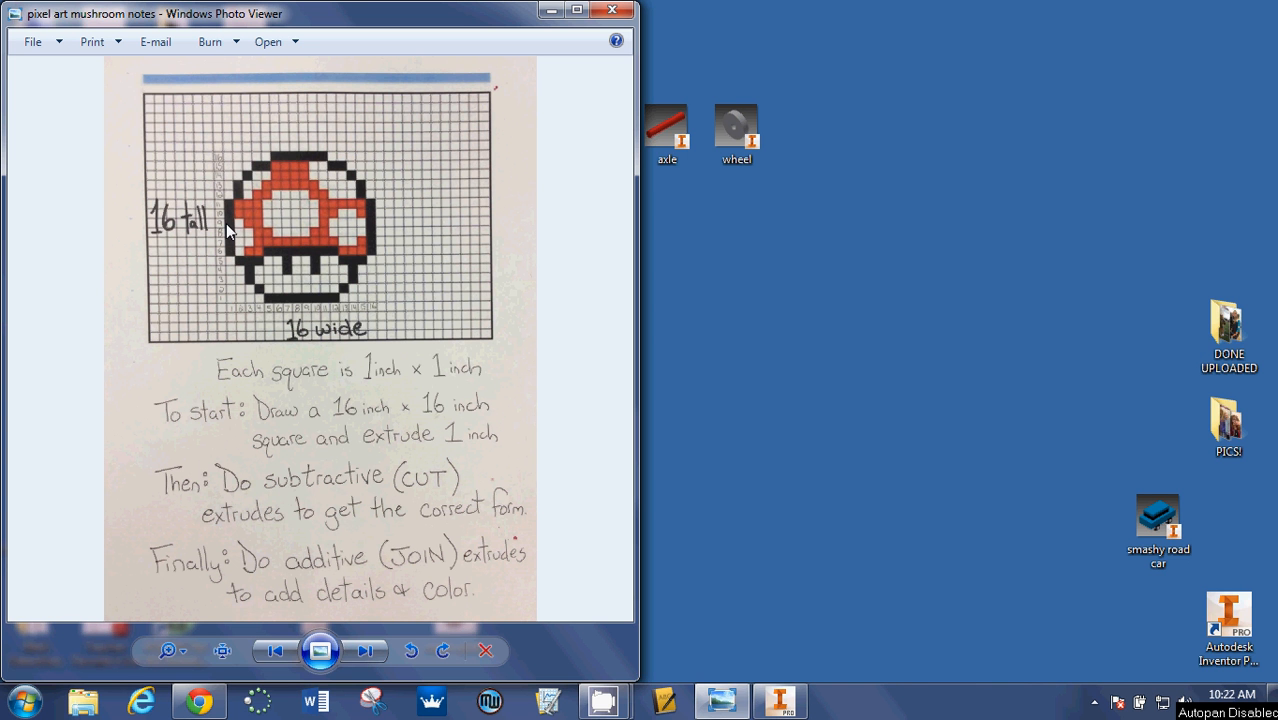
{"action": "mouse_move", "coordinate": [313, 378]}
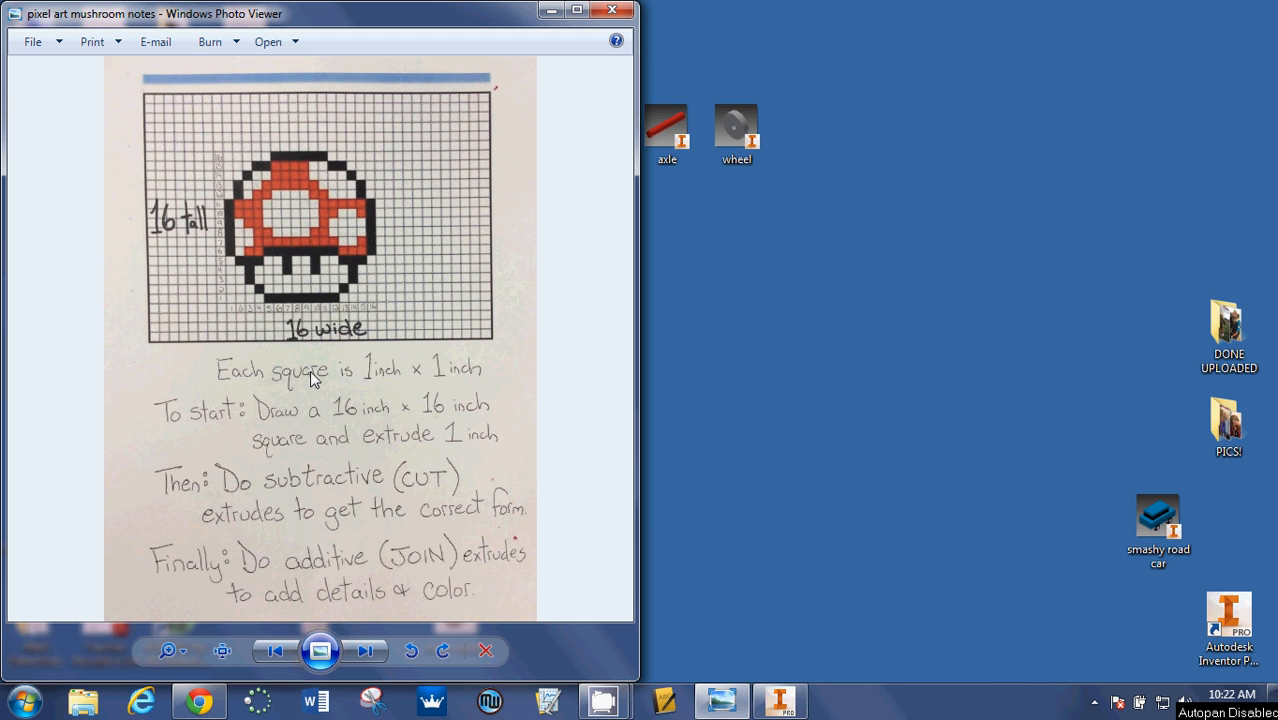
{"action": "mouse_move", "coordinate": [170, 222]}
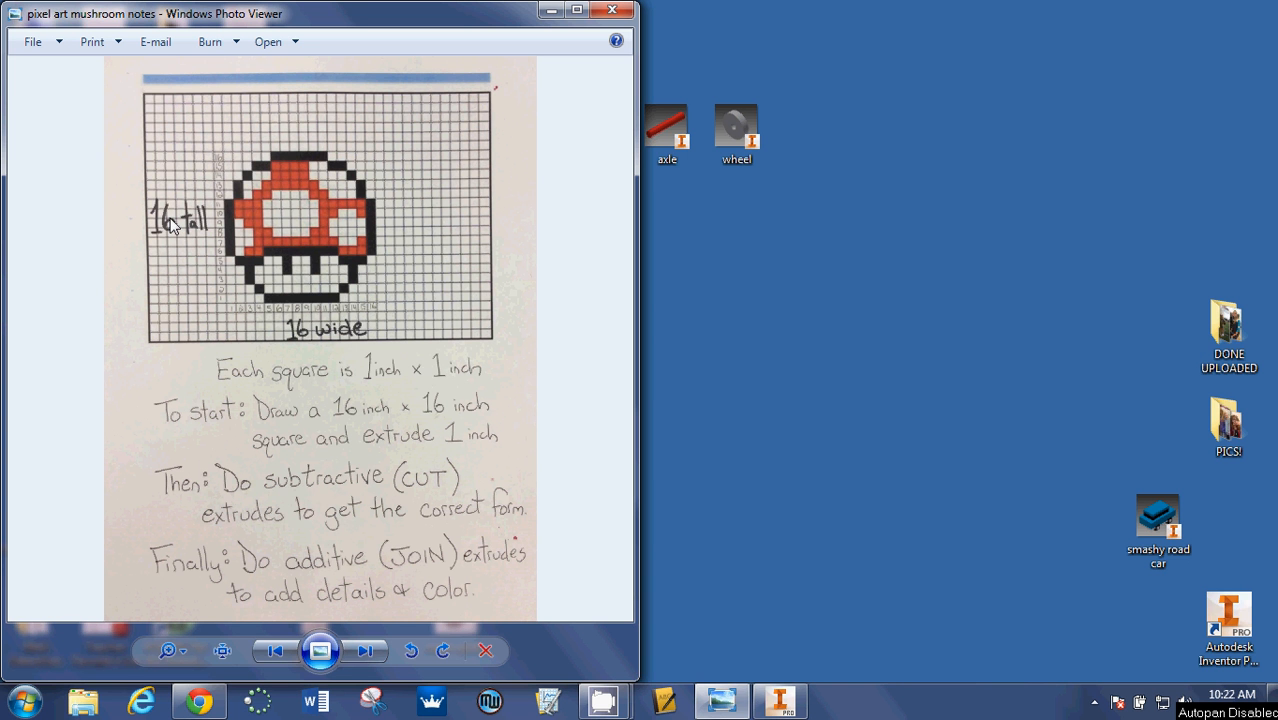
{"action": "mouse_move", "coordinate": [322, 342]}
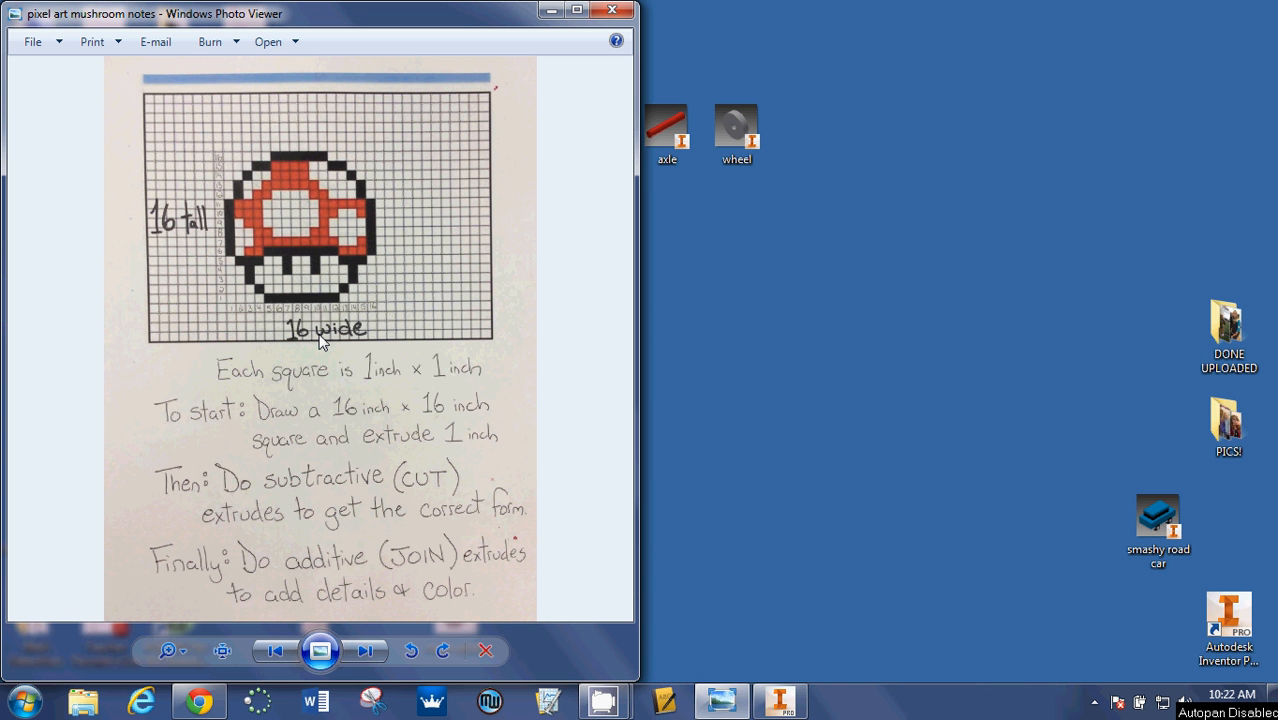
{"action": "mouse_move", "coordinate": [400, 147]}
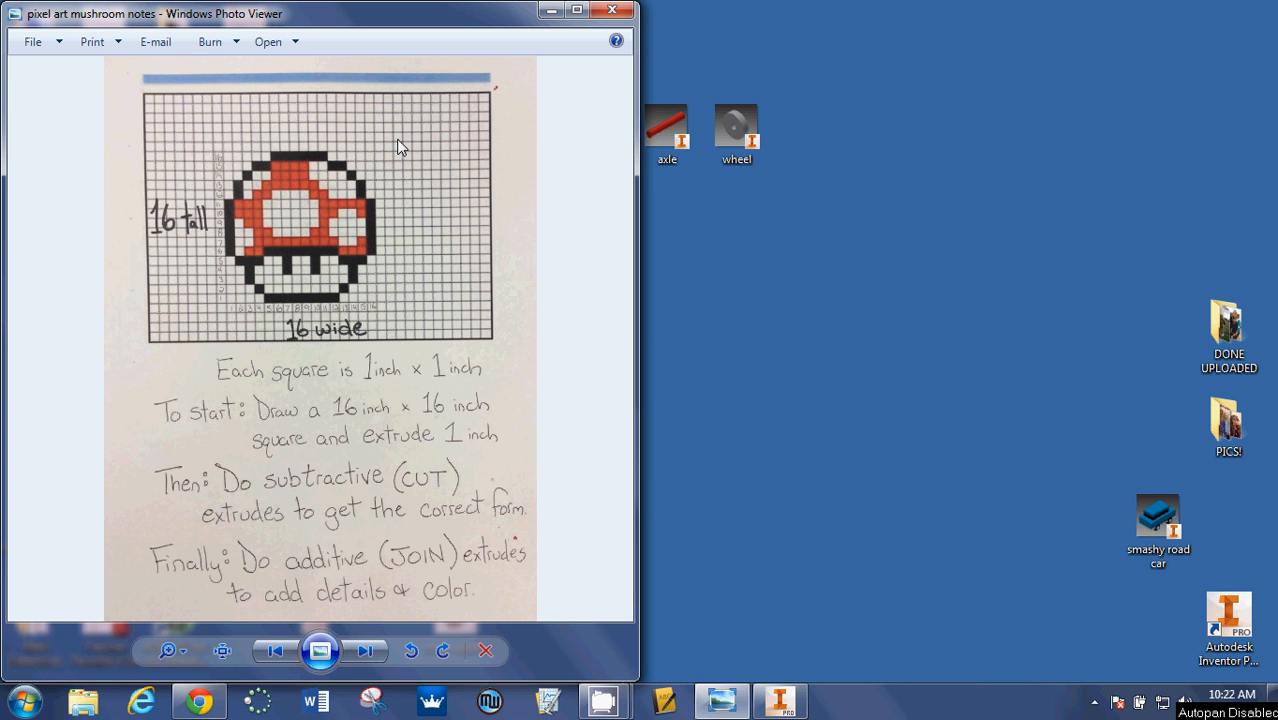
{"action": "mouse_move", "coordinate": [316, 205]}
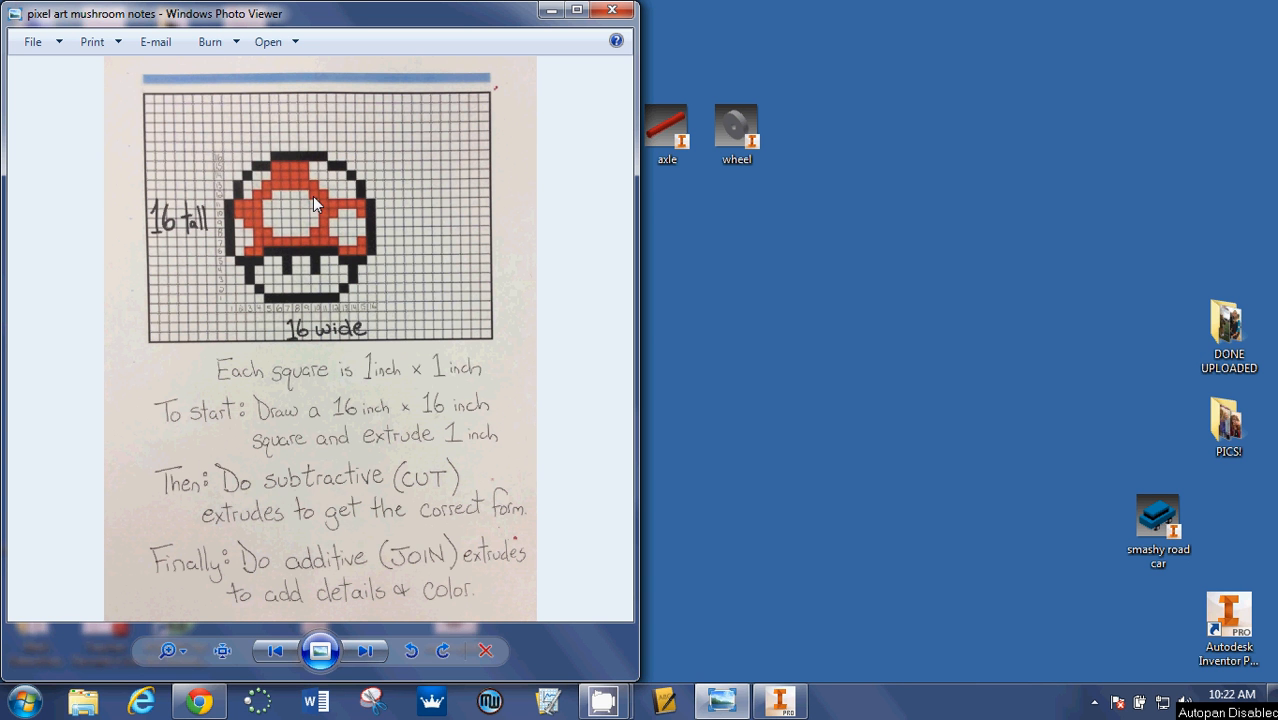
{"action": "mouse_move", "coordinate": [385, 217]}
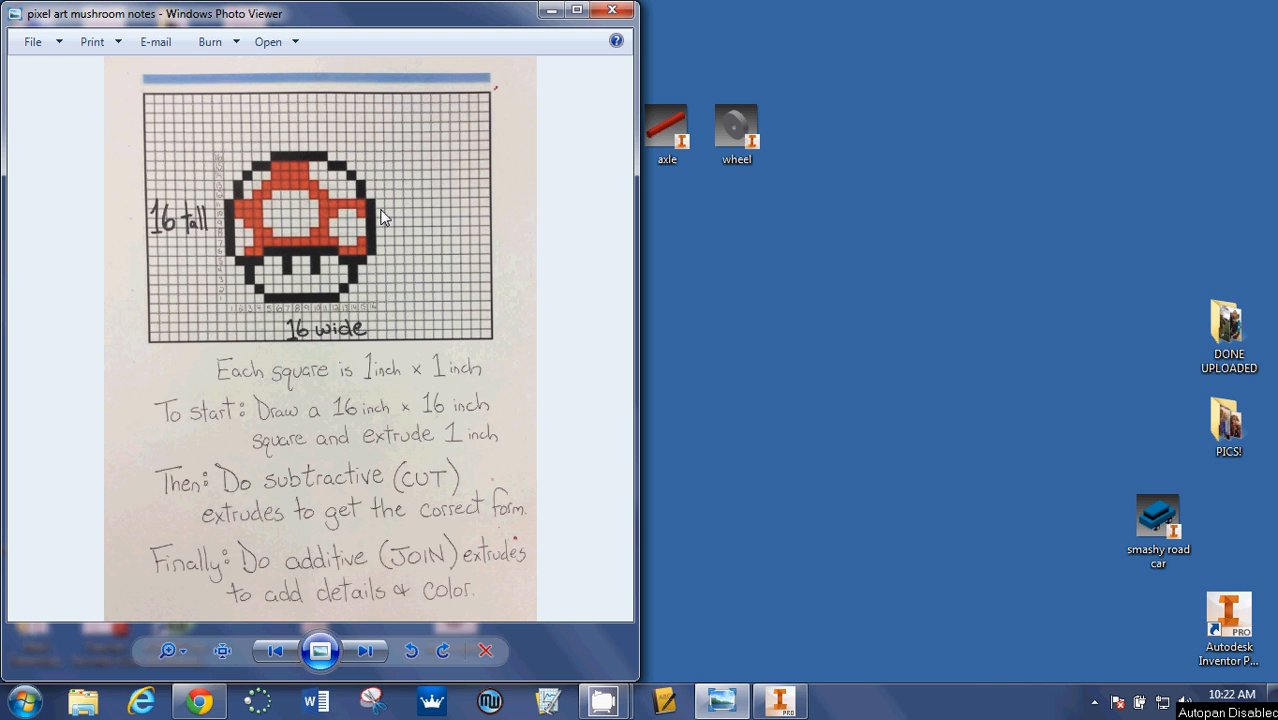
{"action": "mouse_move", "coordinate": [388, 218]}
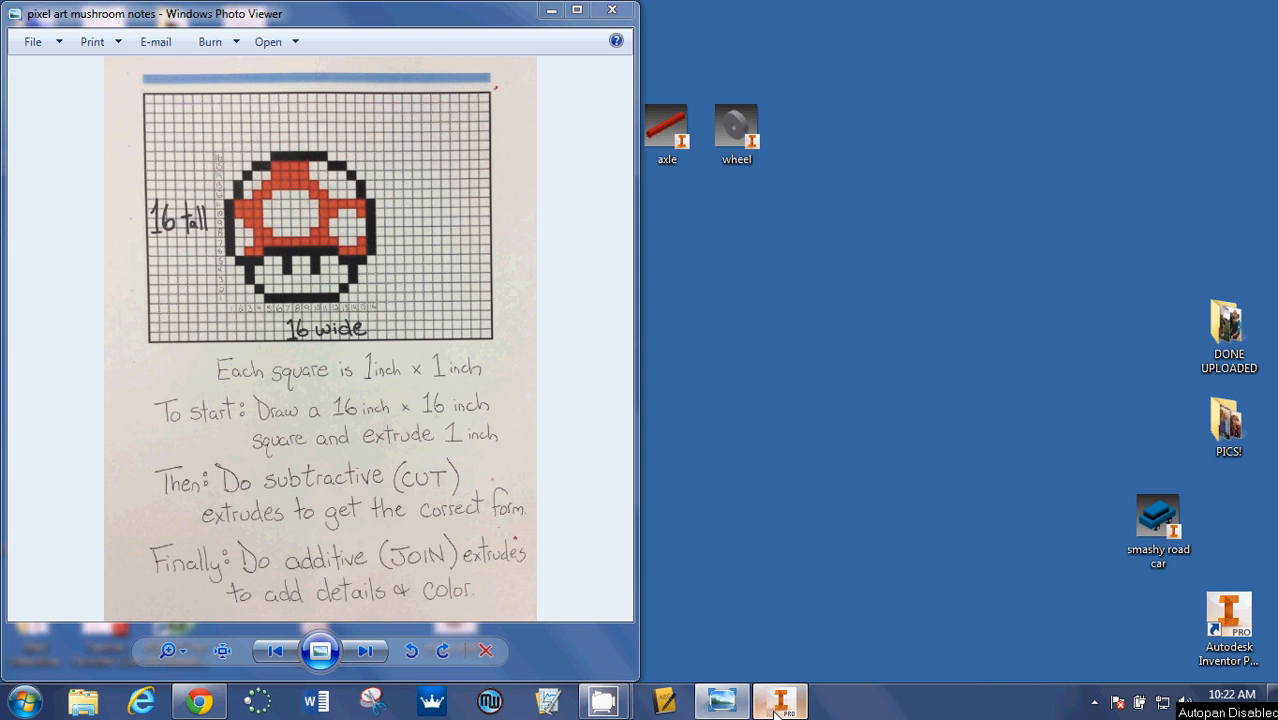
Switch to Inventor and close Part2 without saving
{"action": "left_click", "coordinate": [779, 700]}
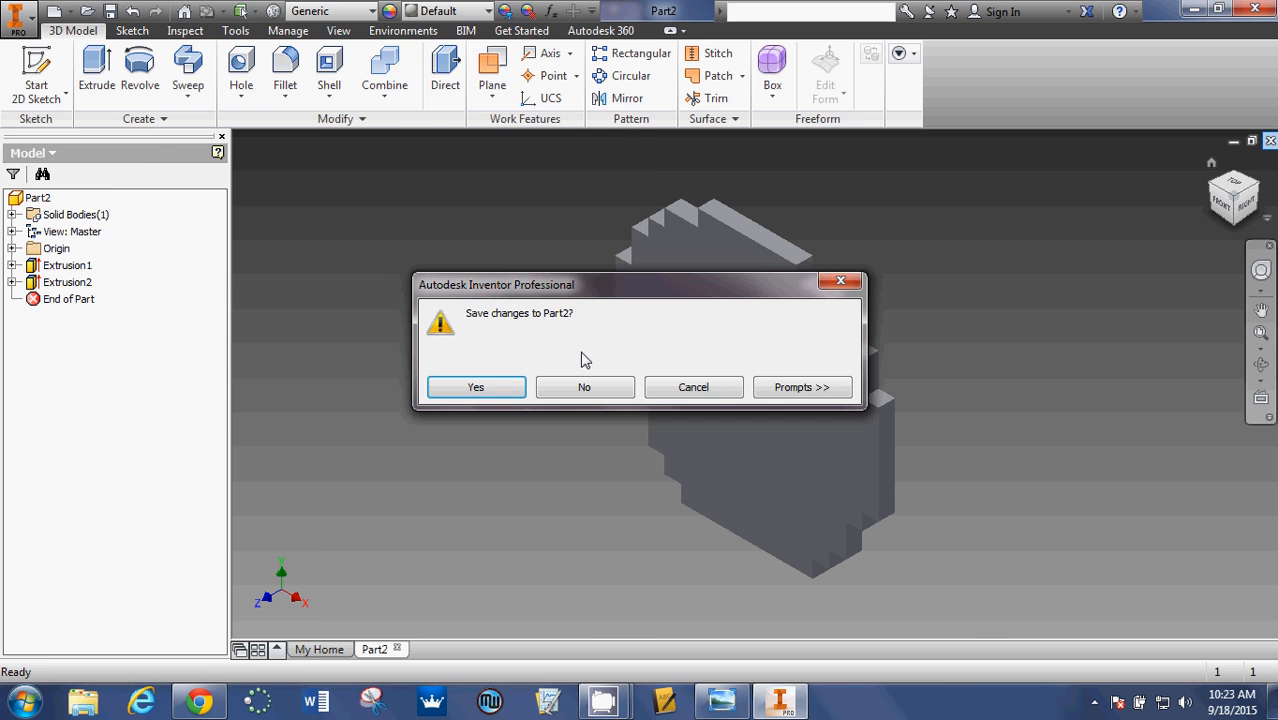
{"action": "left_click", "coordinate": [584, 387]}
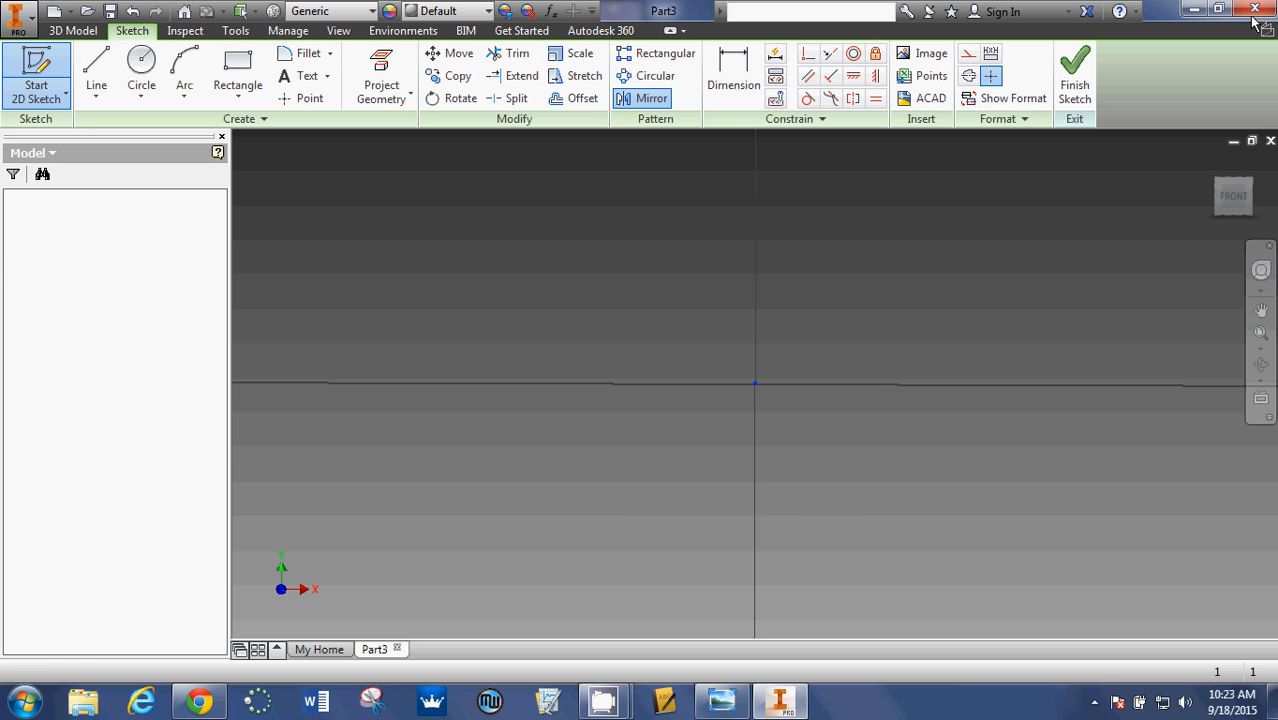
{"action": "left_click", "coordinate": [722, 700]}
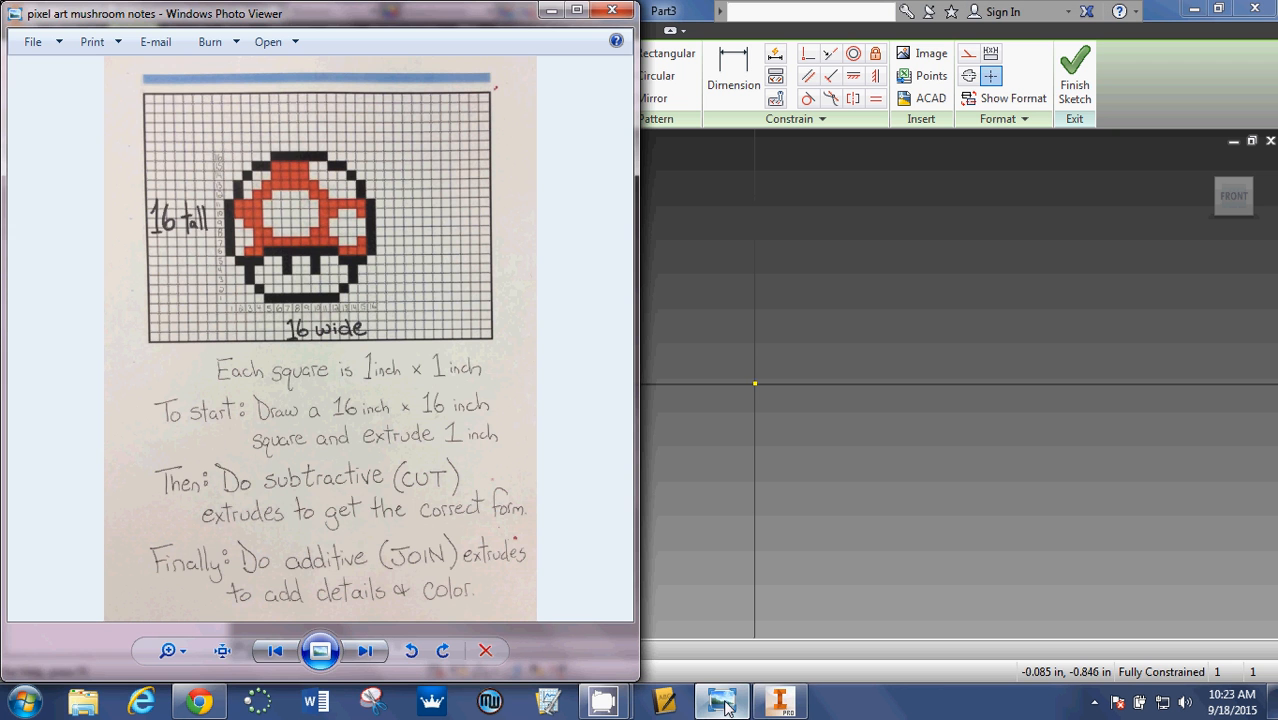
{"action": "mouse_move", "coordinate": [205, 247]}
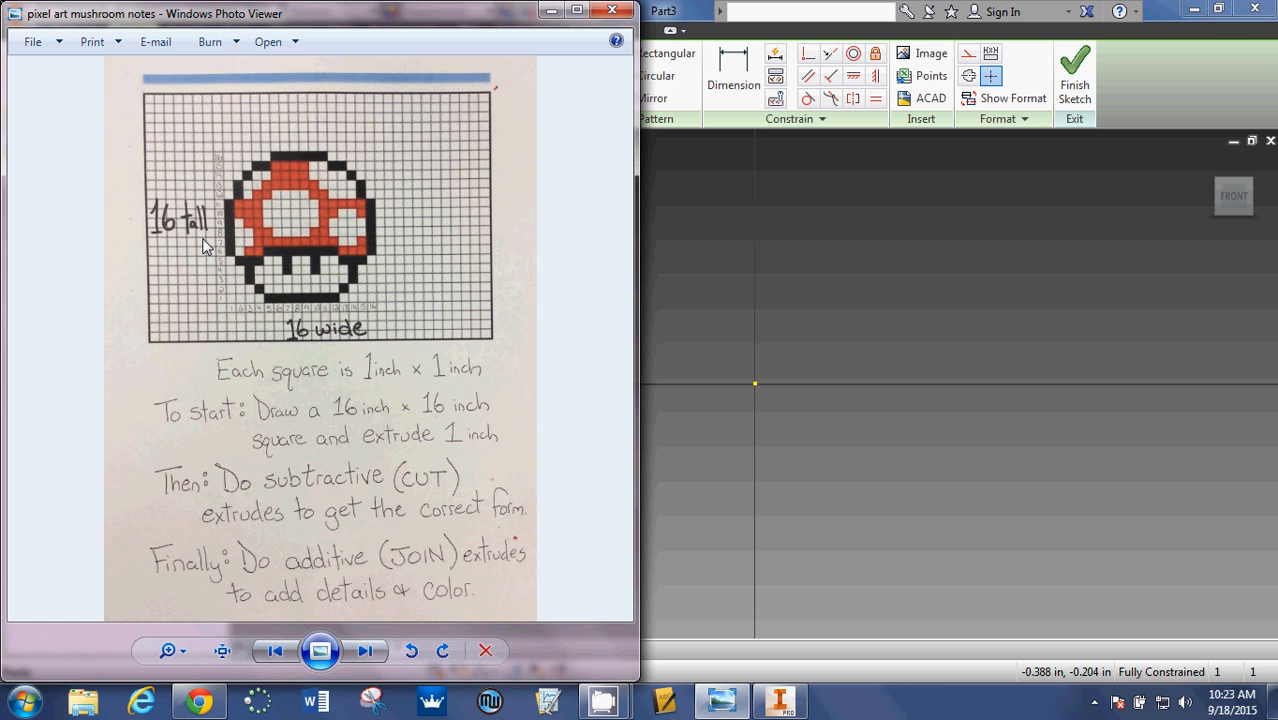
{"action": "mouse_move", "coordinate": [168, 230]}
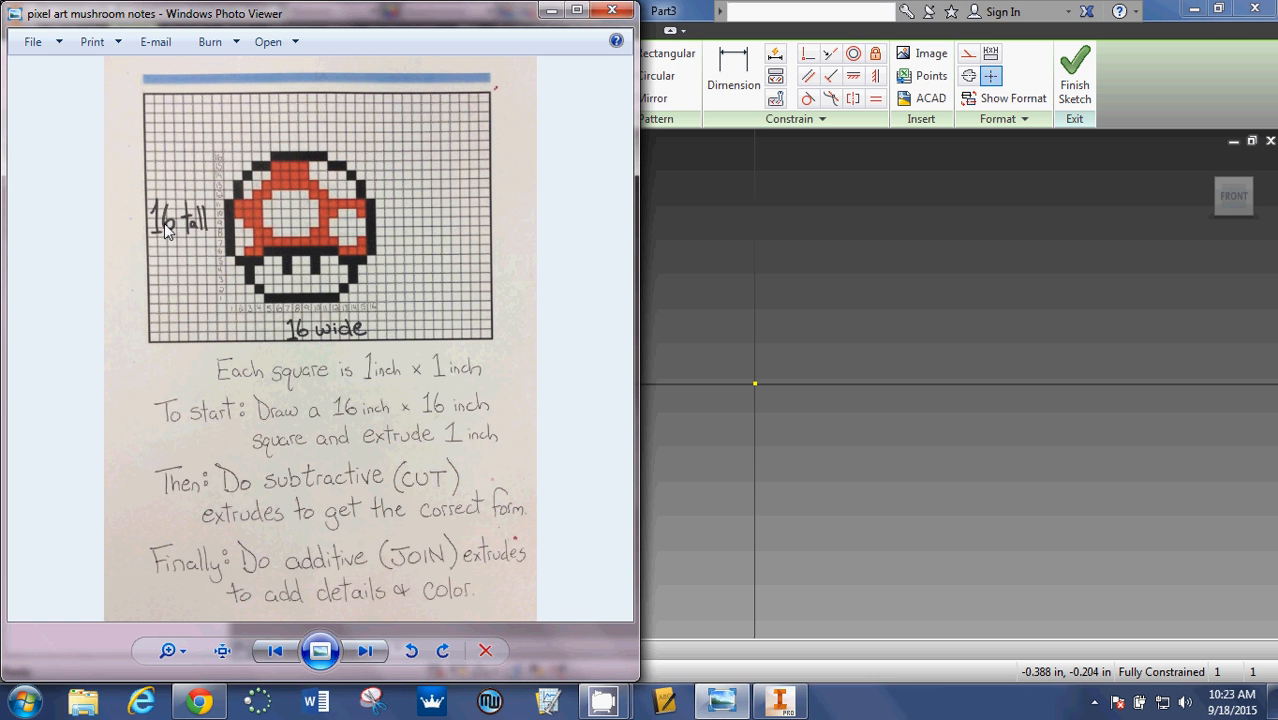
{"action": "mouse_move", "coordinate": [315, 348]}
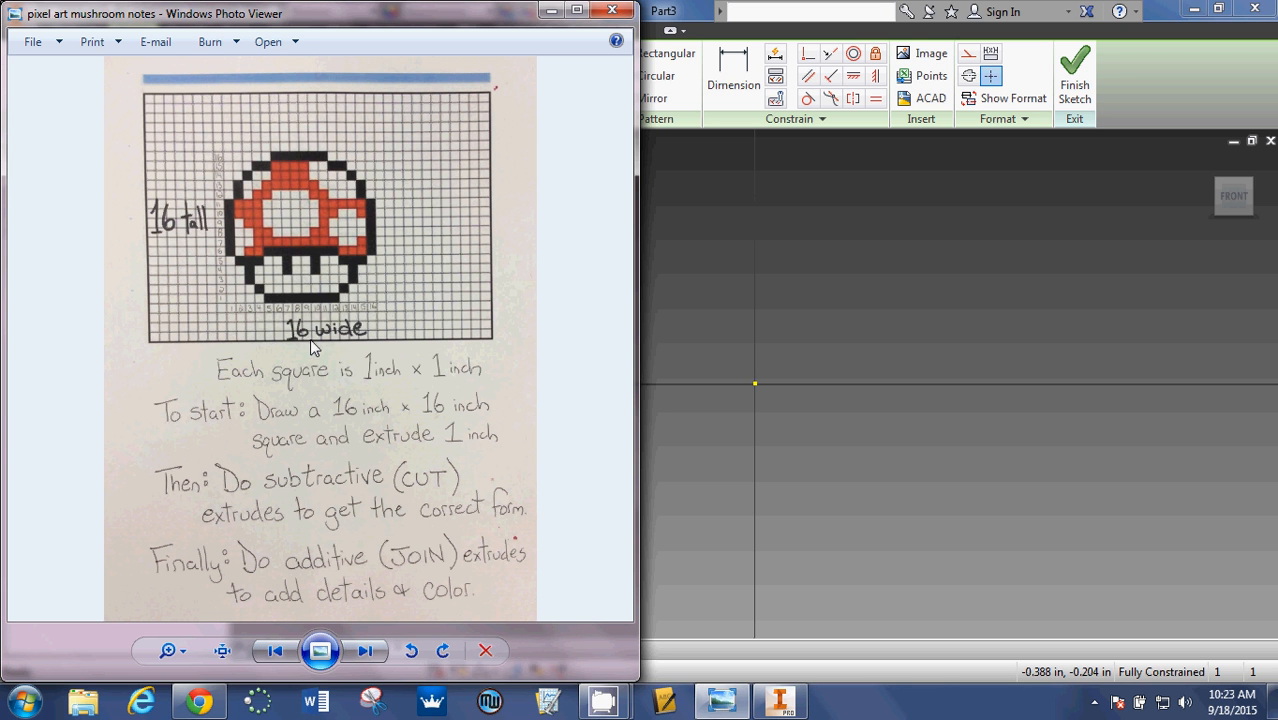
{"action": "mouse_move", "coordinate": [305, 401]}
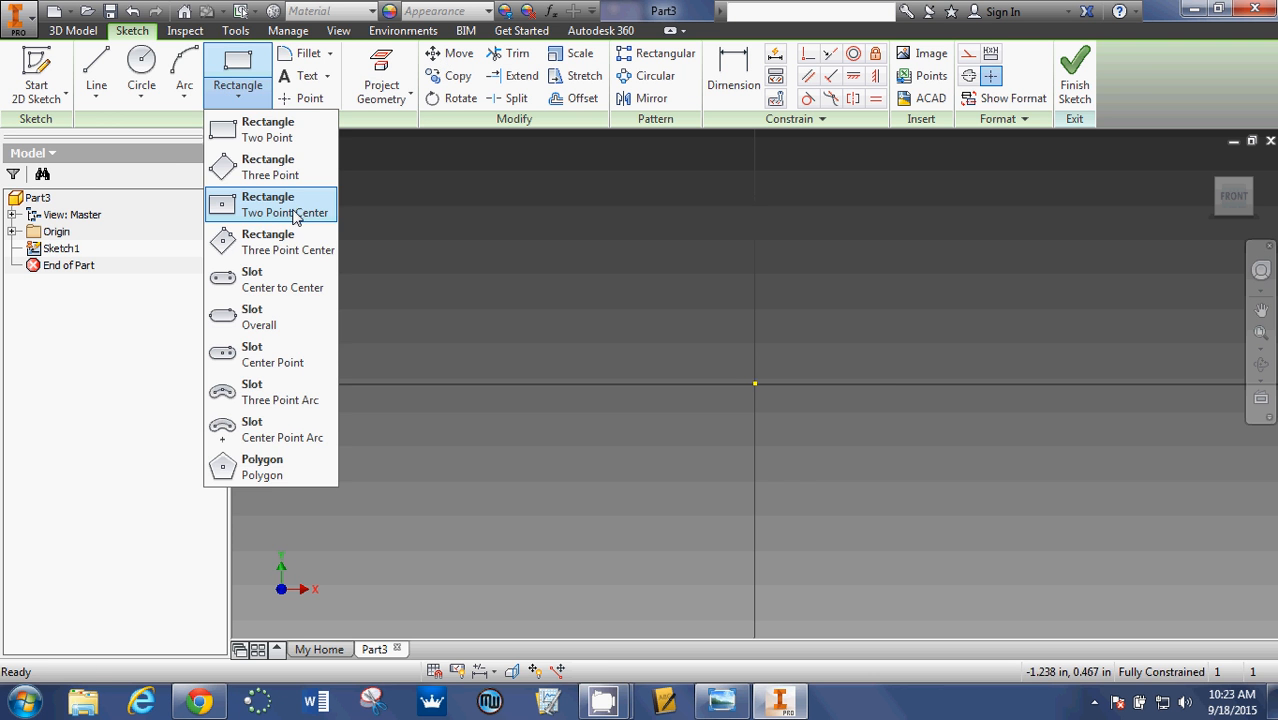
Draw a 16×16 inch centre rectangle at the origin and finish the sketch
{"action": "left_click", "coordinate": [283, 205]}
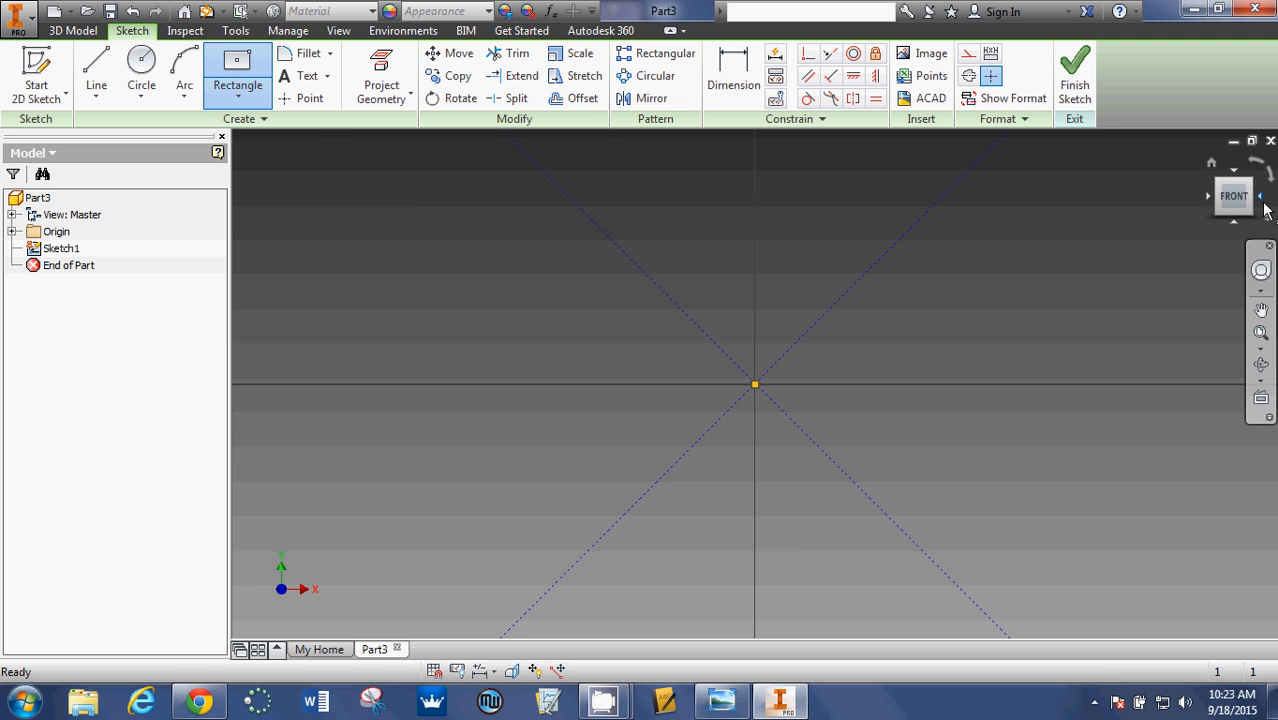
{"action": "mouse_move", "coordinate": [1213, 165]}
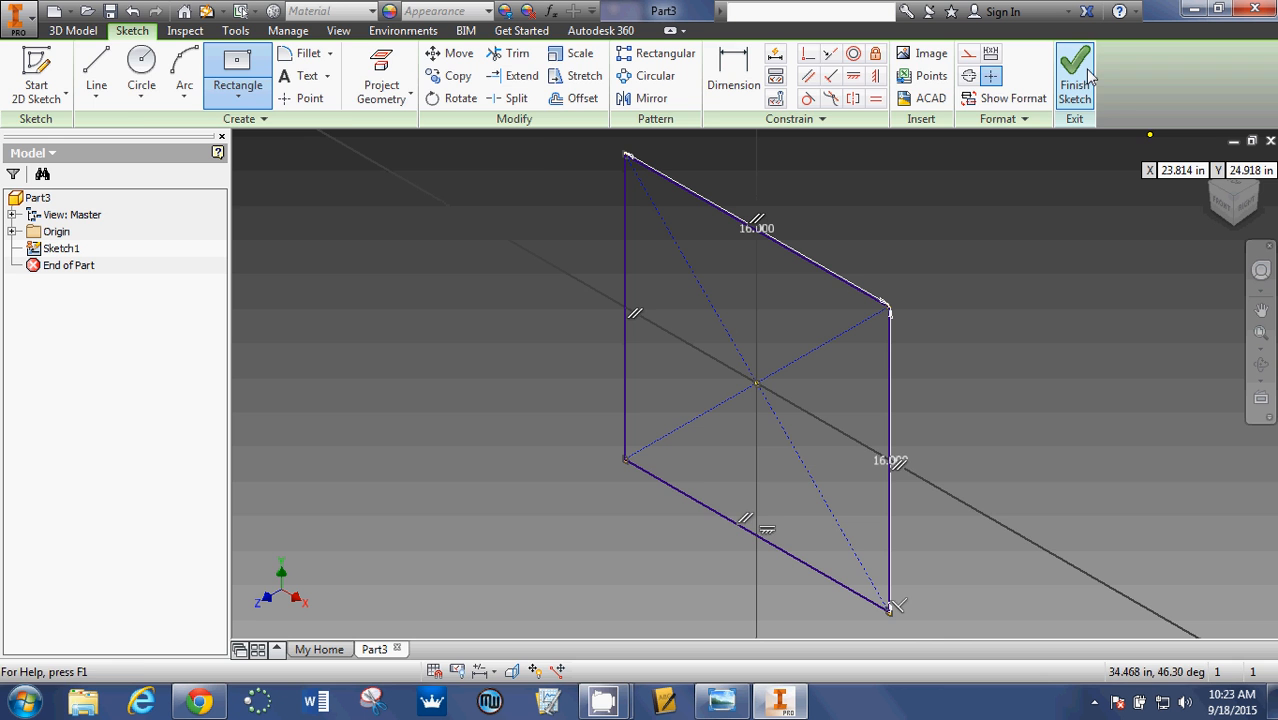
{"action": "left_click", "coordinate": [1074, 75]}
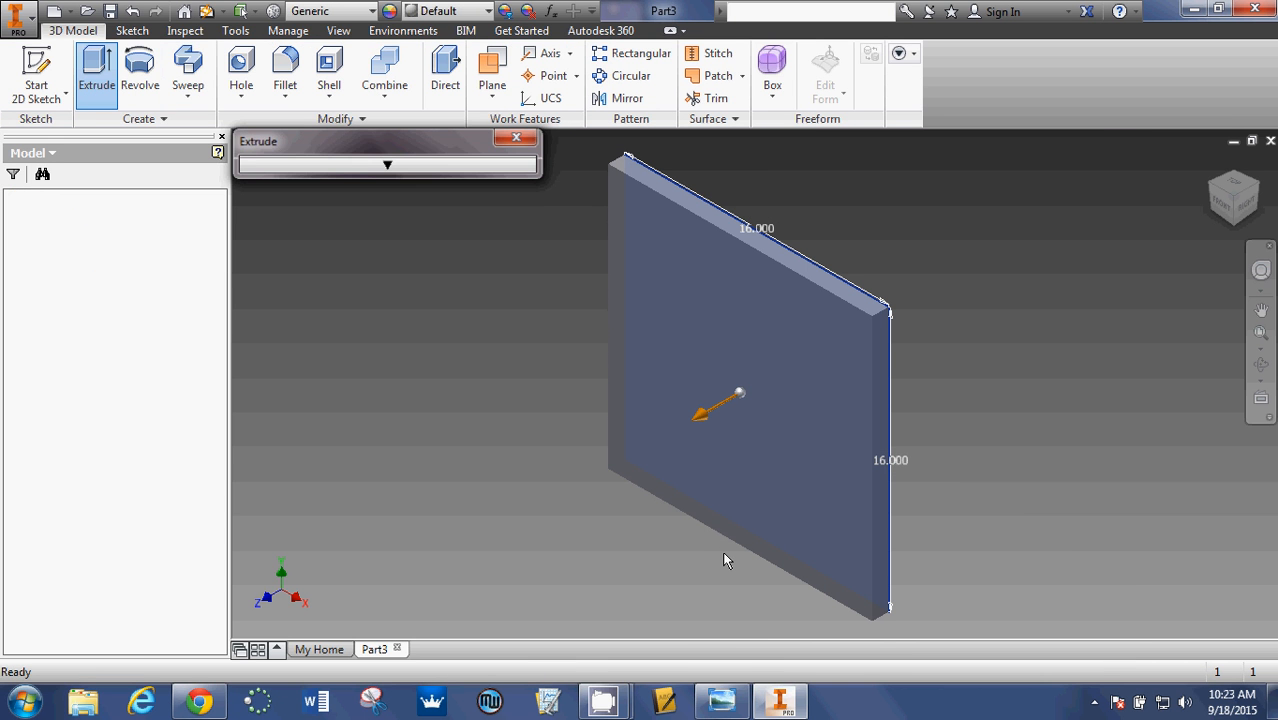
Bring the mushroom notes image back to the front to review the cut extrude step
{"action": "left_click", "coordinate": [721, 700]}
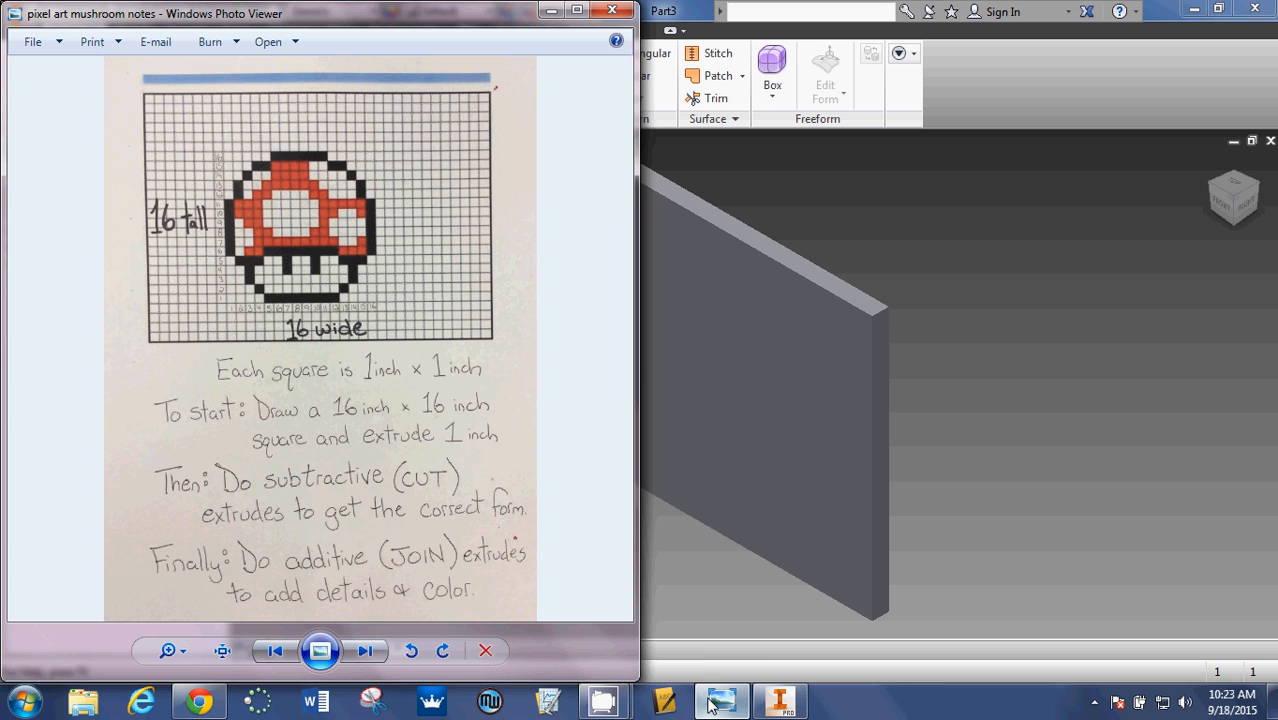
{"action": "mouse_move", "coordinate": [225, 513]}
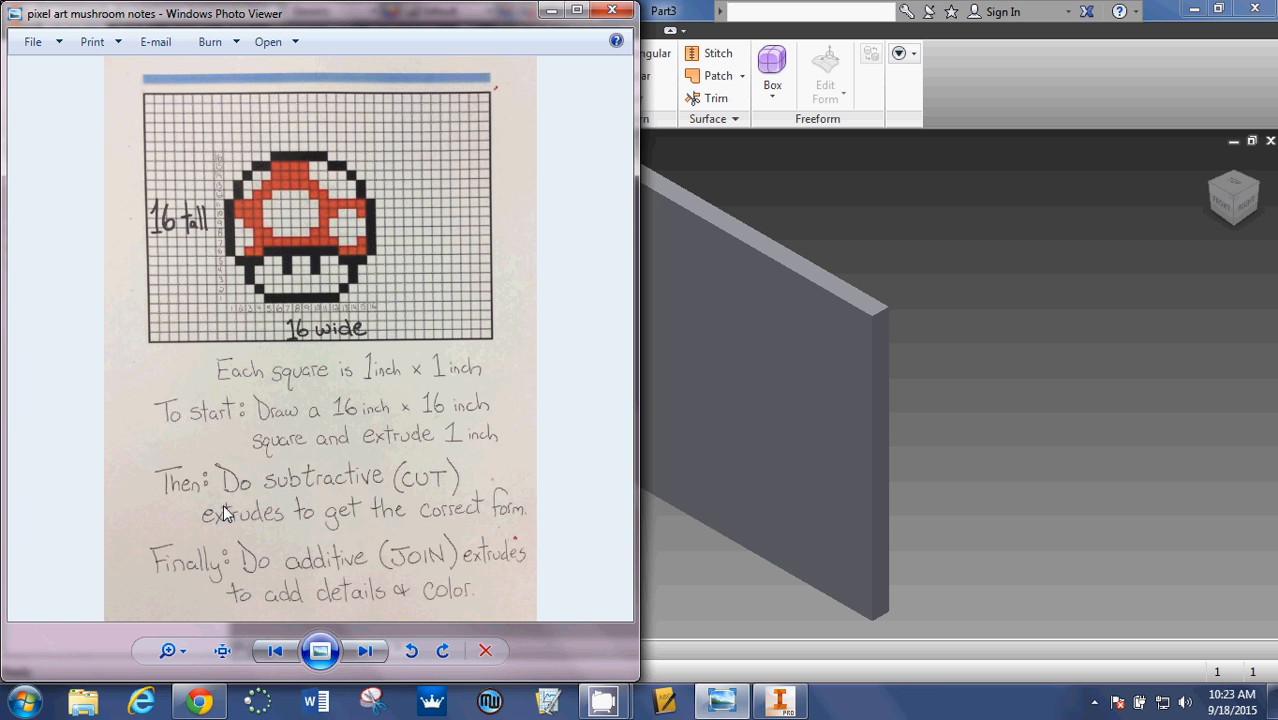
{"action": "mouse_move", "coordinate": [403, 485]}
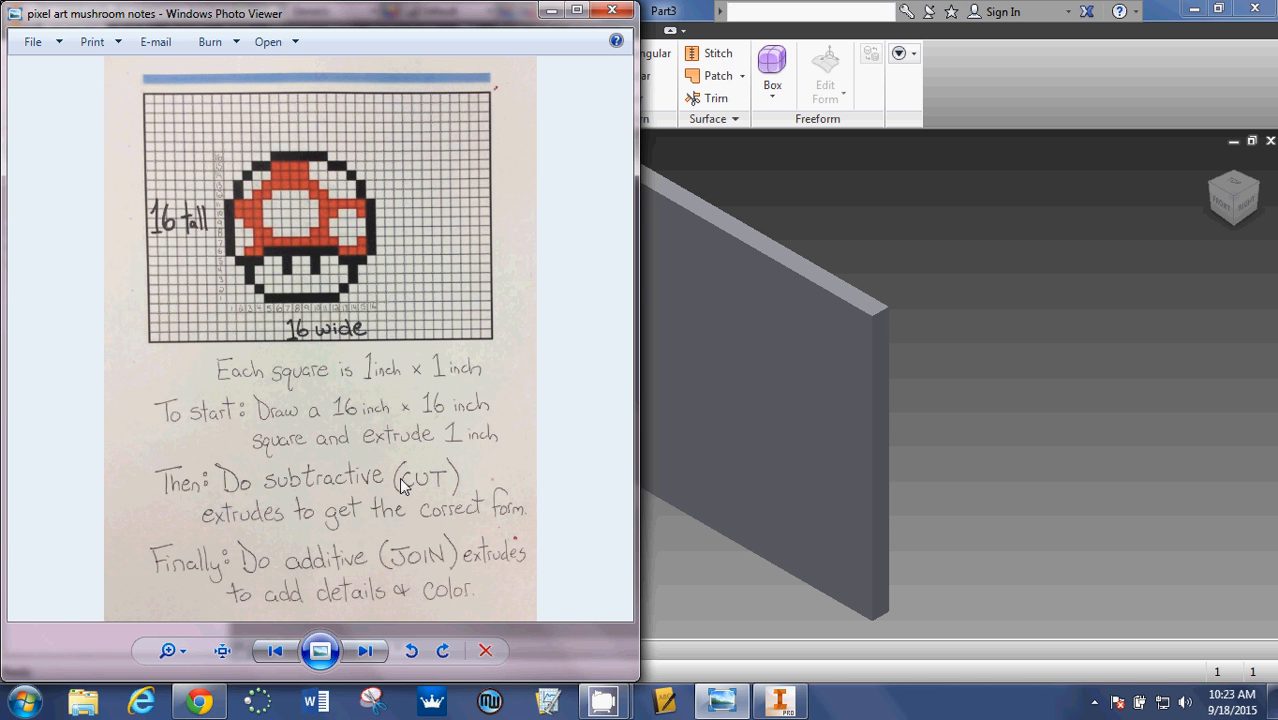
{"action": "mouse_move", "coordinate": [303, 491]}
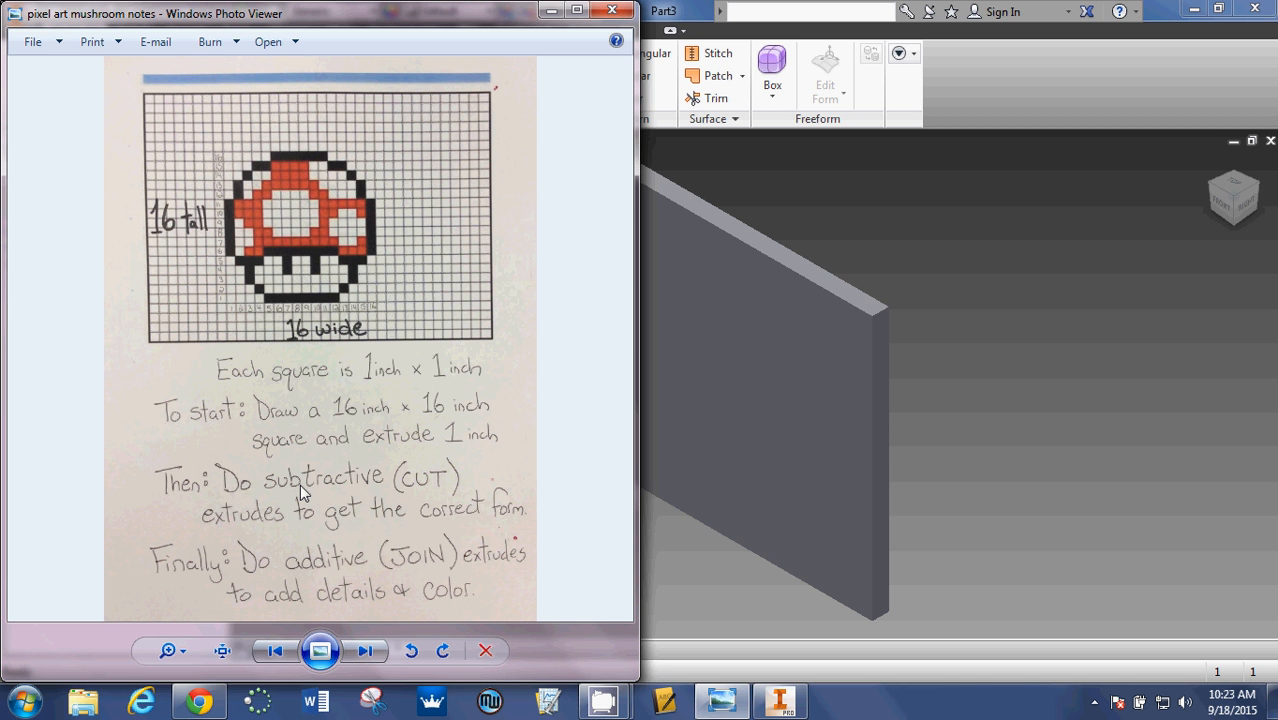
{"action": "mouse_move", "coordinate": [477, 527]}
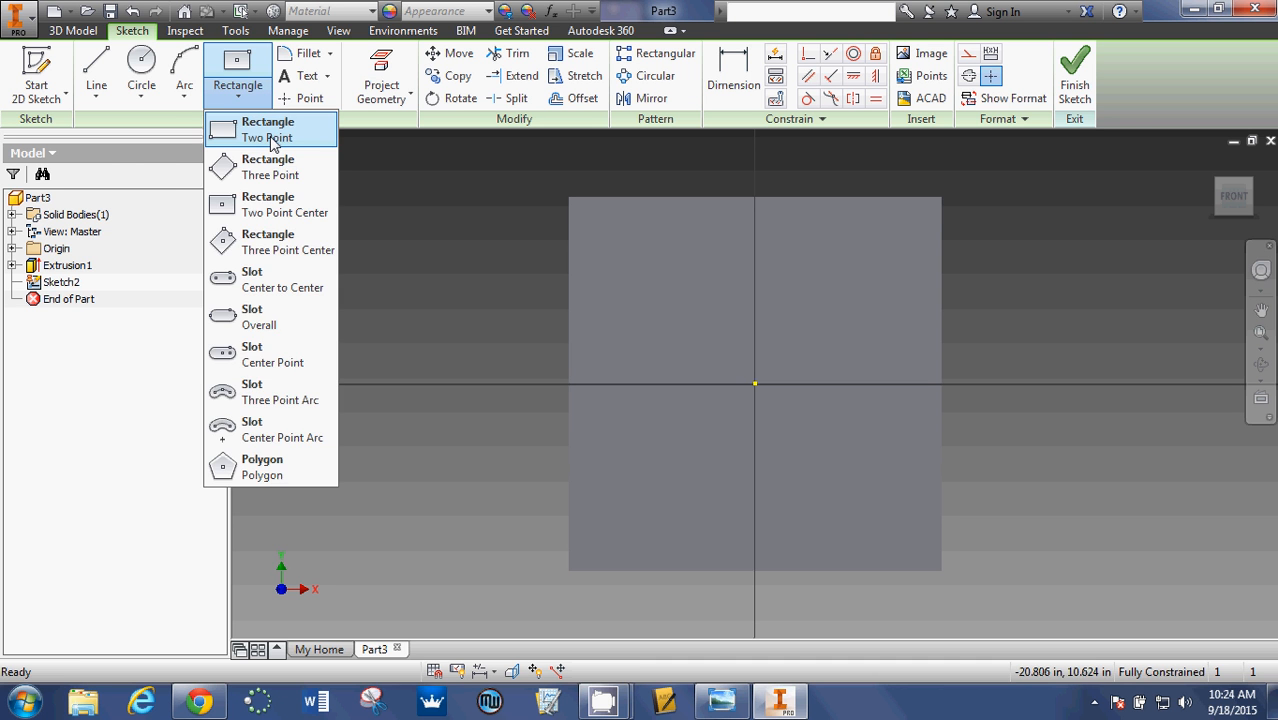
{"action": "left_click", "coordinate": [267, 129]}
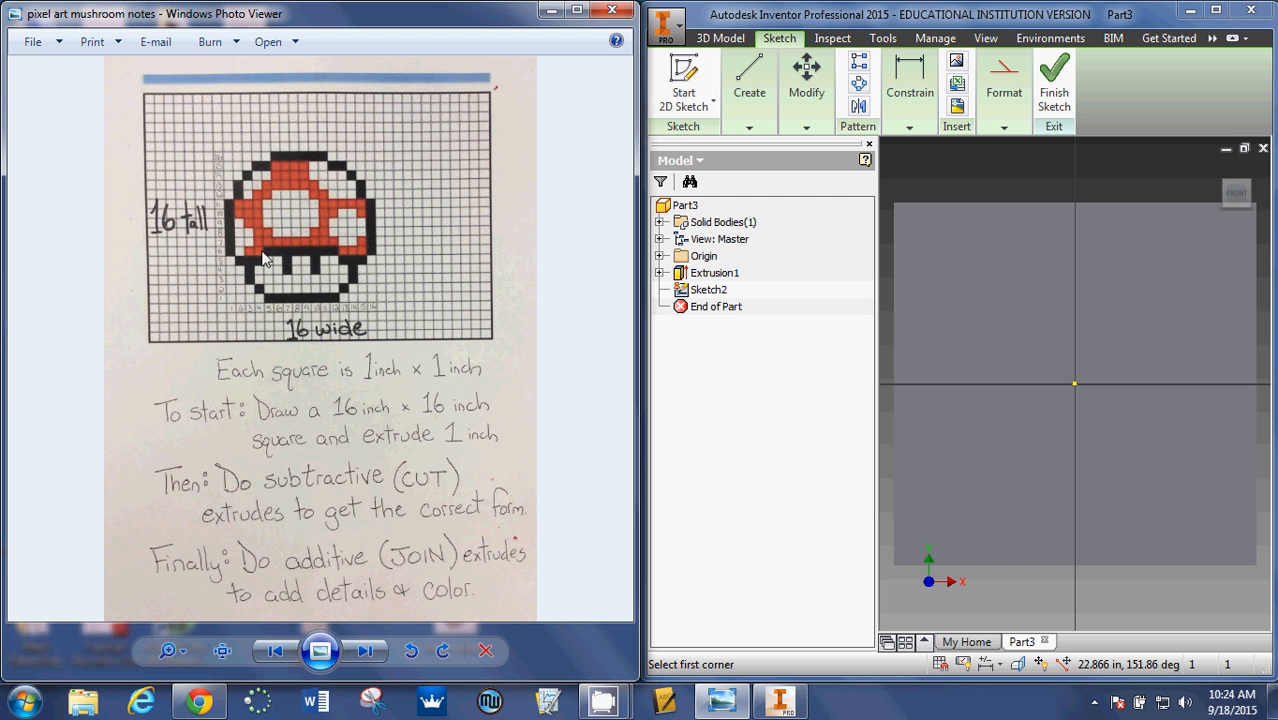
{"action": "mouse_move", "coordinate": [235, 163]}
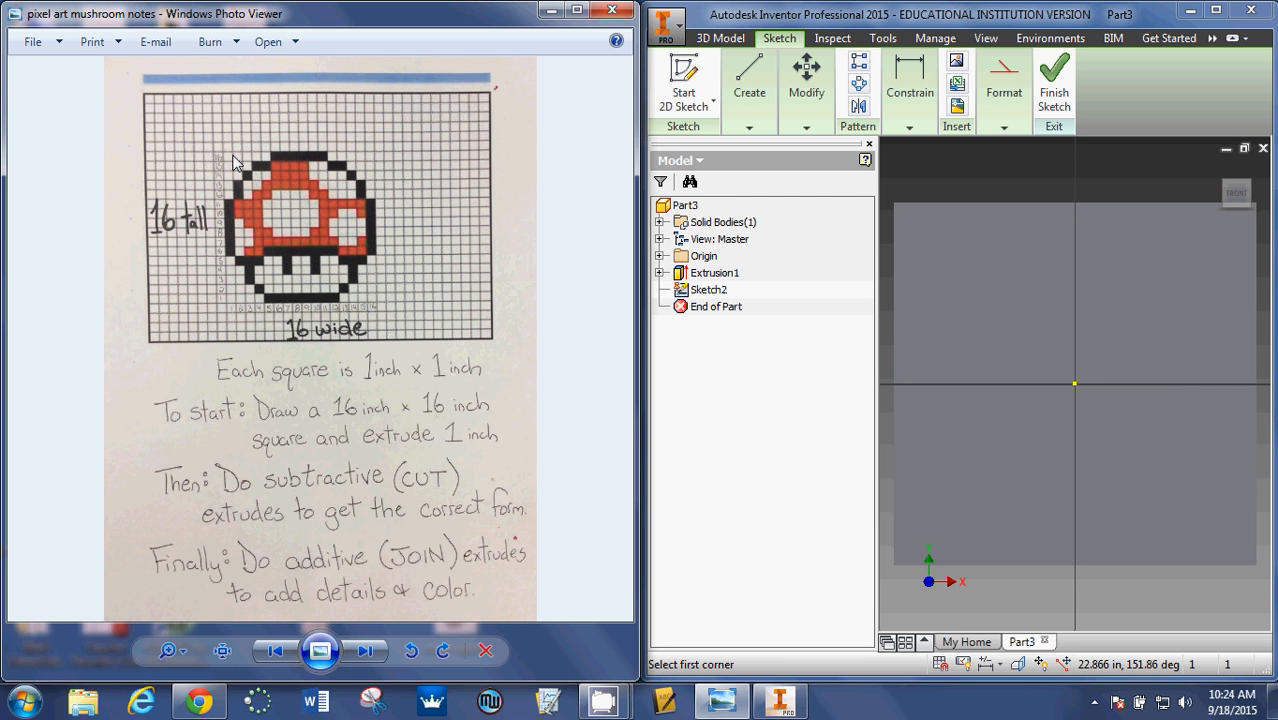
{"action": "mouse_move", "coordinate": [232, 172]}
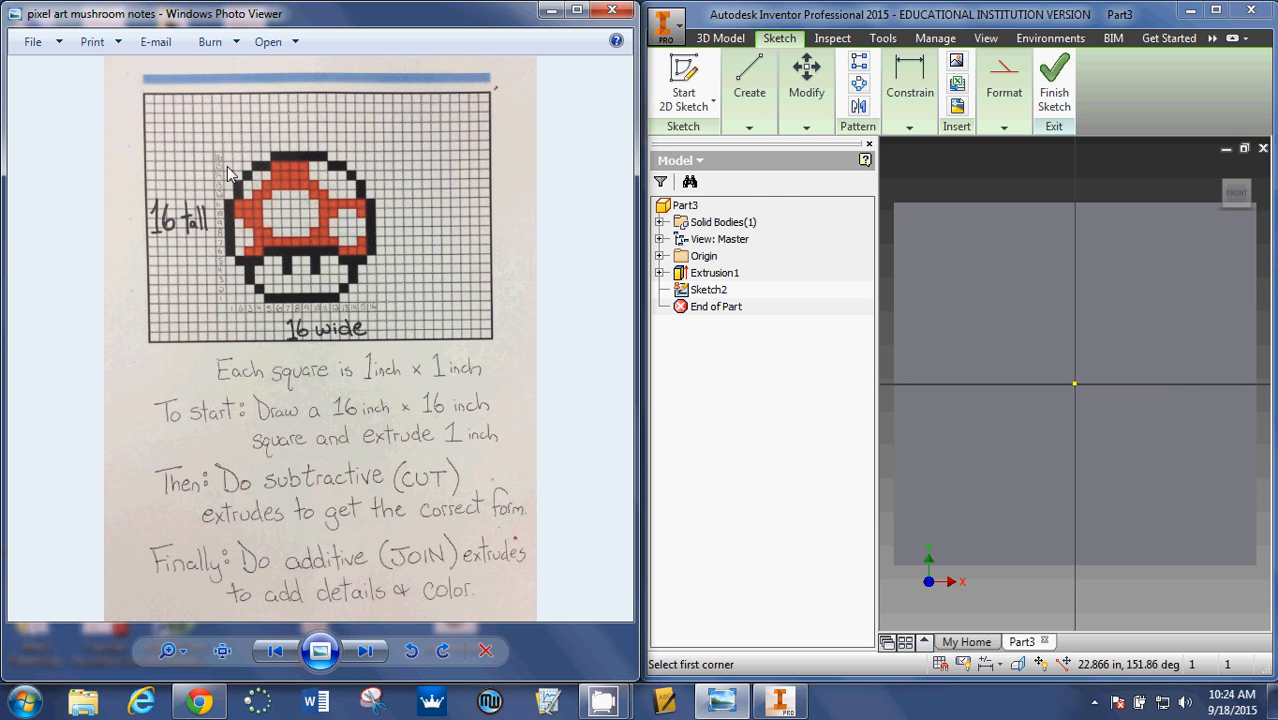
{"action": "mouse_move", "coordinate": [228, 262]}
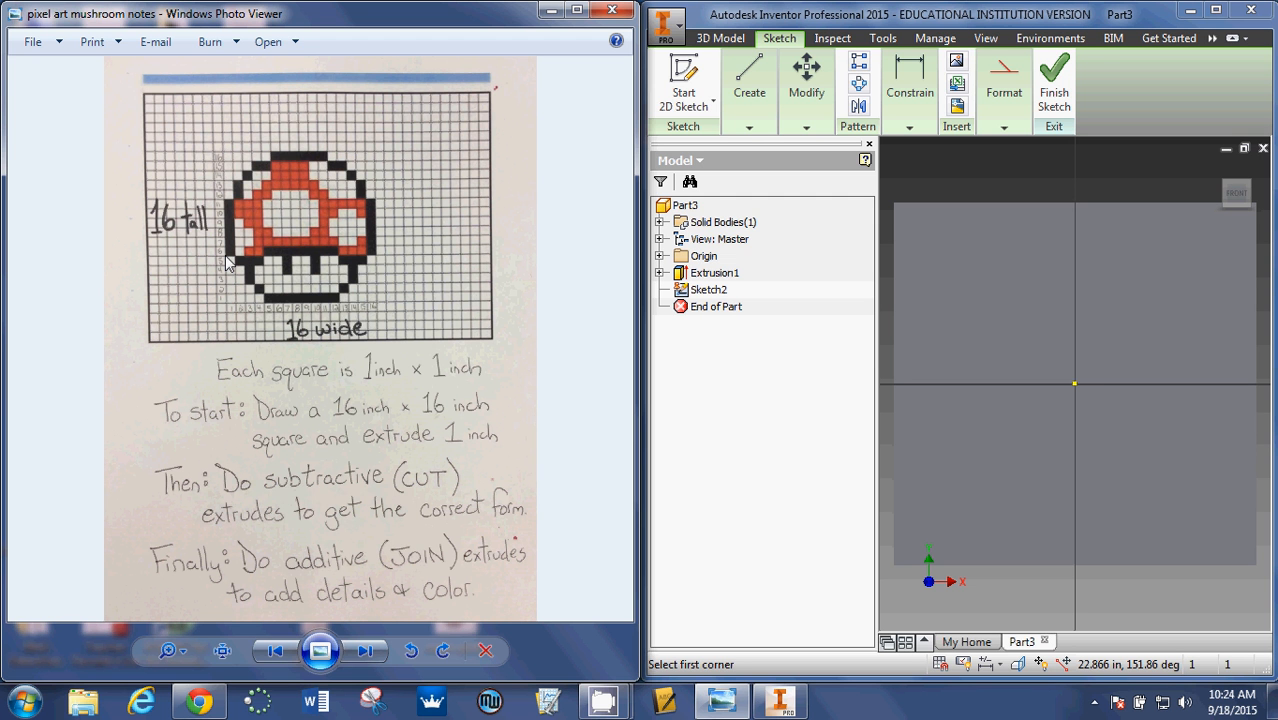
{"action": "mouse_move", "coordinate": [303, 172]}
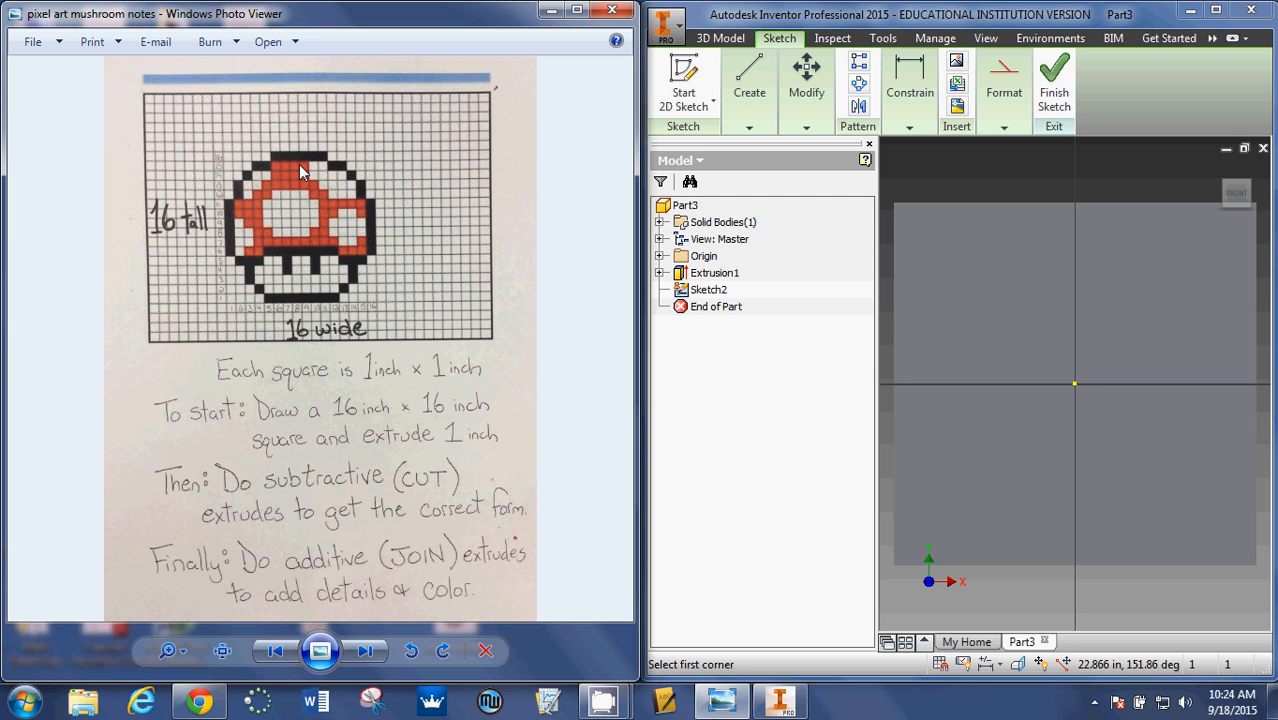
{"action": "mouse_move", "coordinate": [895, 202]}
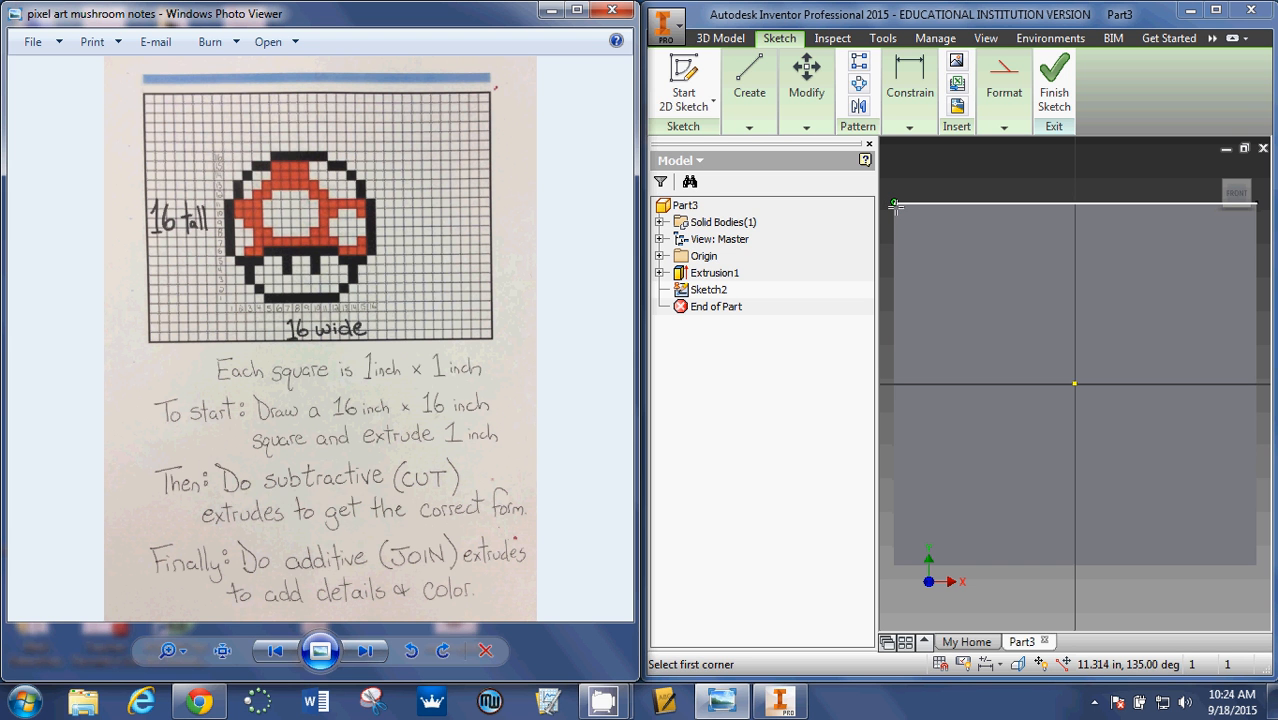
{"action": "mouse_move", "coordinate": [895, 203]}
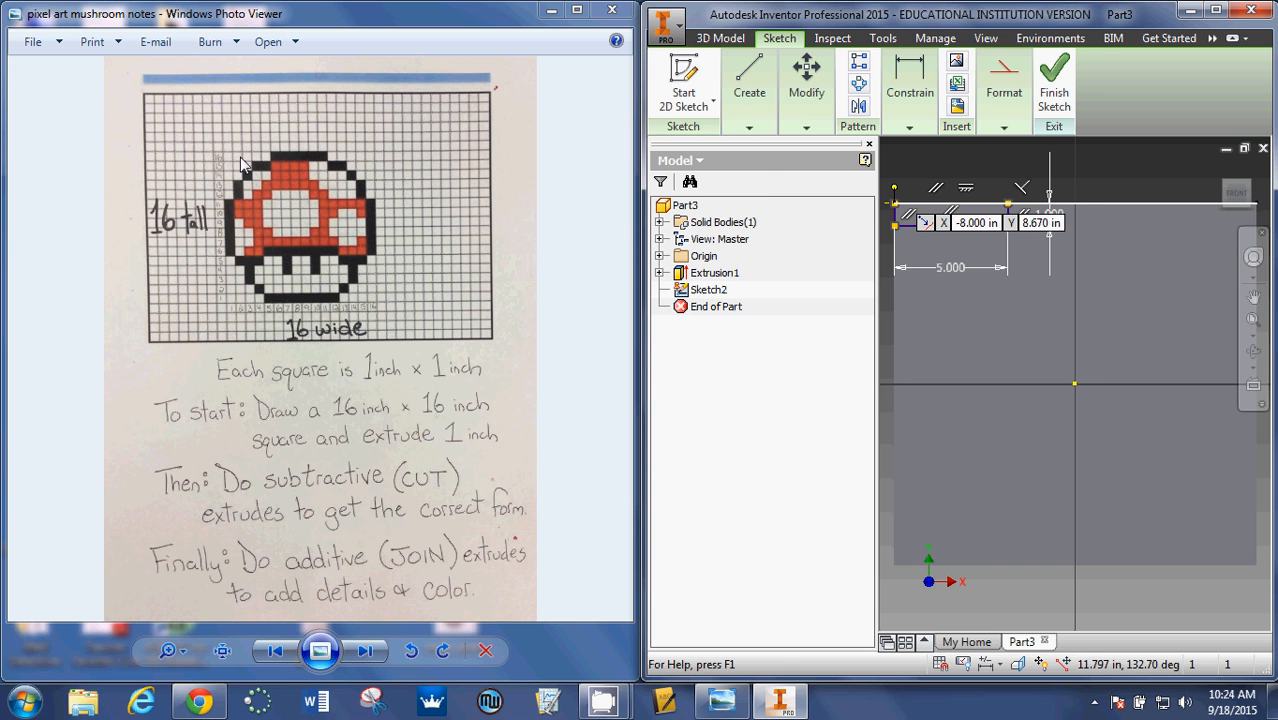
{"action": "mouse_move", "coordinate": [255, 165]}
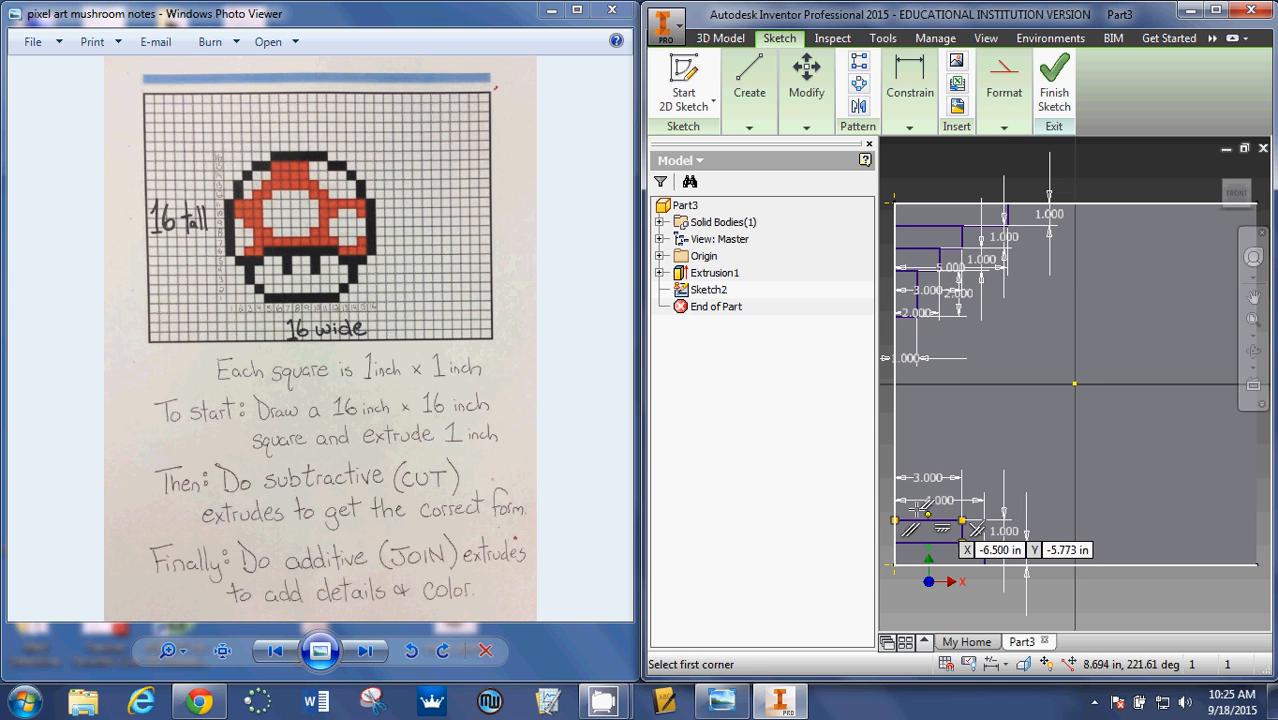
Draw dimensioned stepped corner rectangles along the left half's top and bottom edges
{"action": "left_click", "coordinate": [940, 465]}
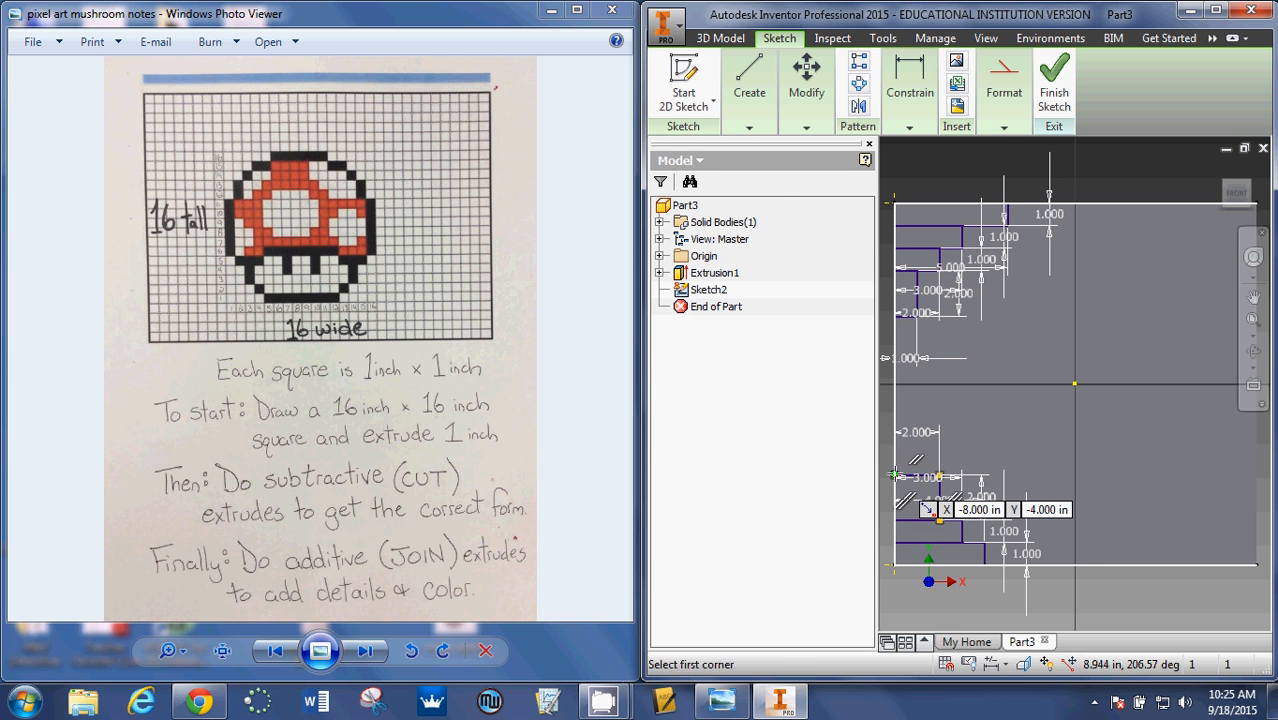
{"action": "left_click", "coordinate": [895, 475]}
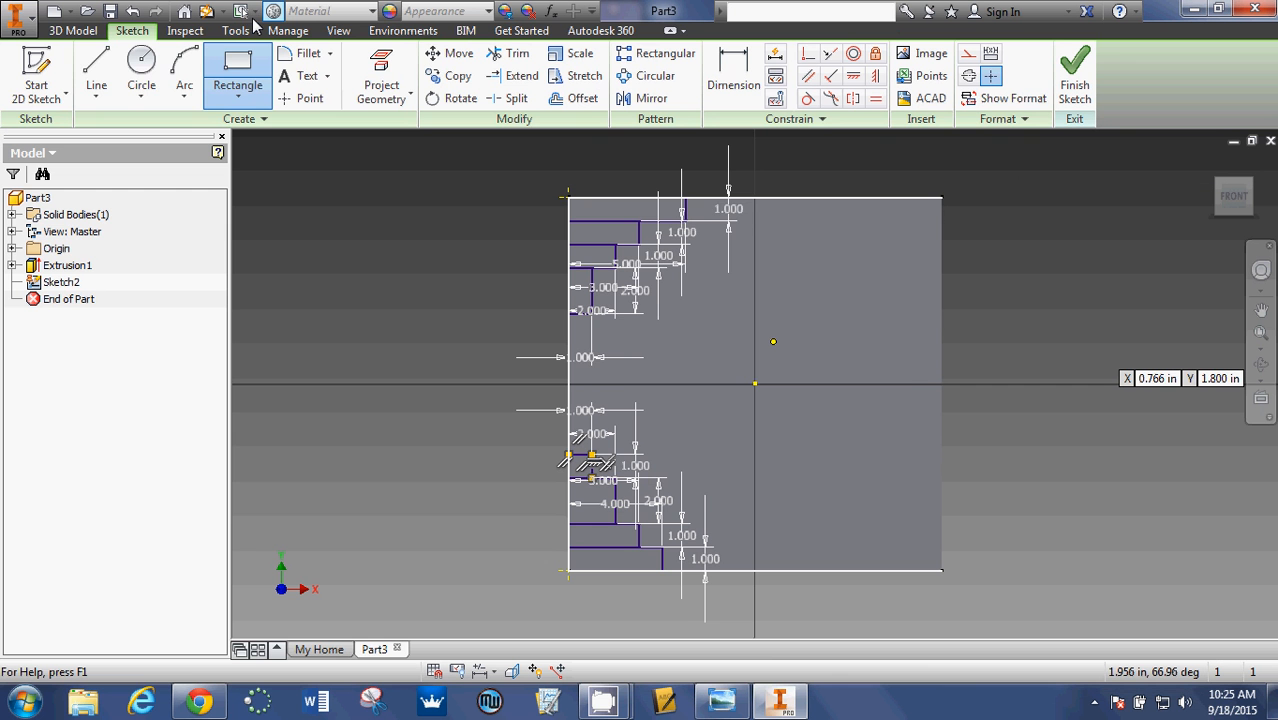
{"action": "mouse_move", "coordinate": [96, 65]}
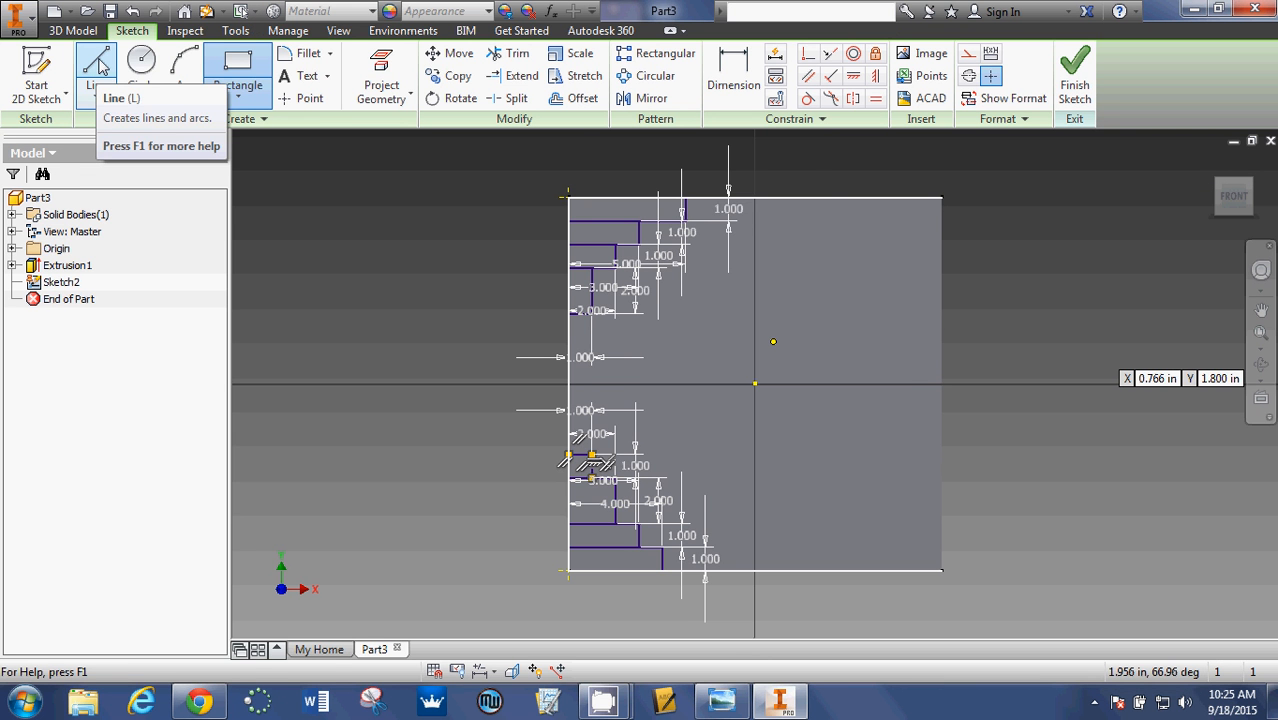
Draw a vertical line through the origin extending past the block's top and bottom edges
{"action": "left_click", "coordinate": [96, 65]}
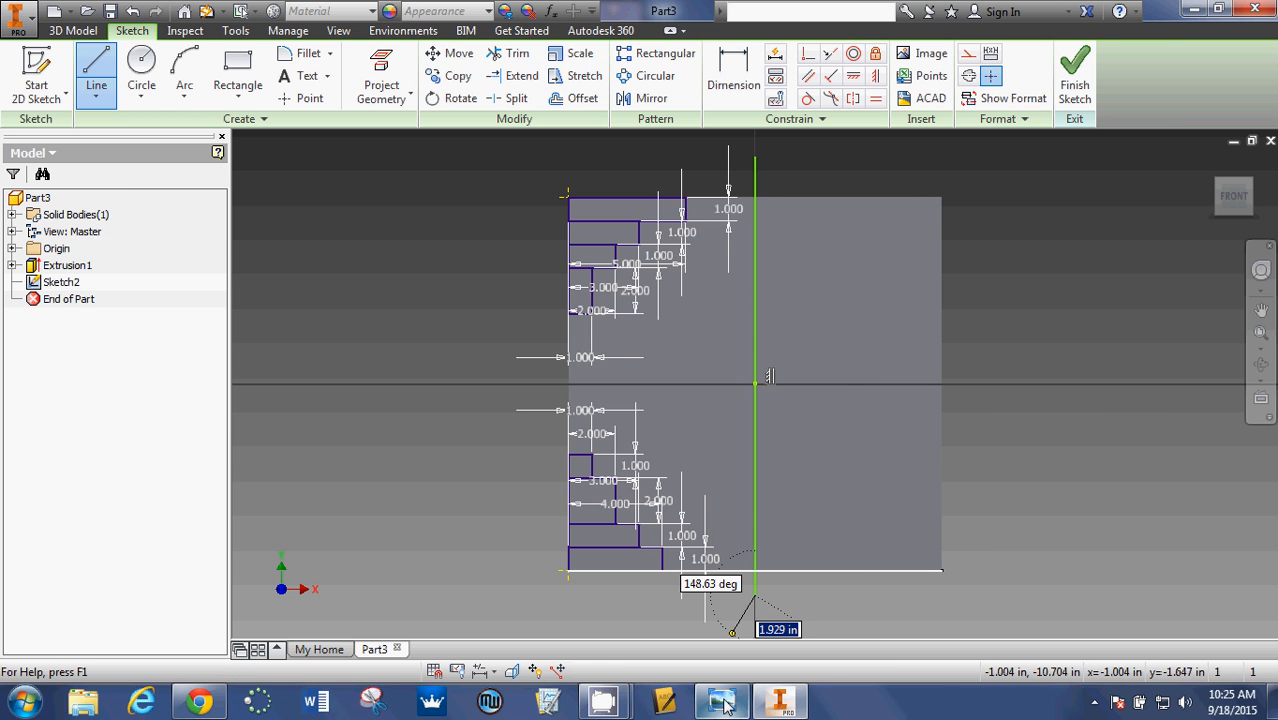
{"action": "left_click", "coordinate": [722, 700]}
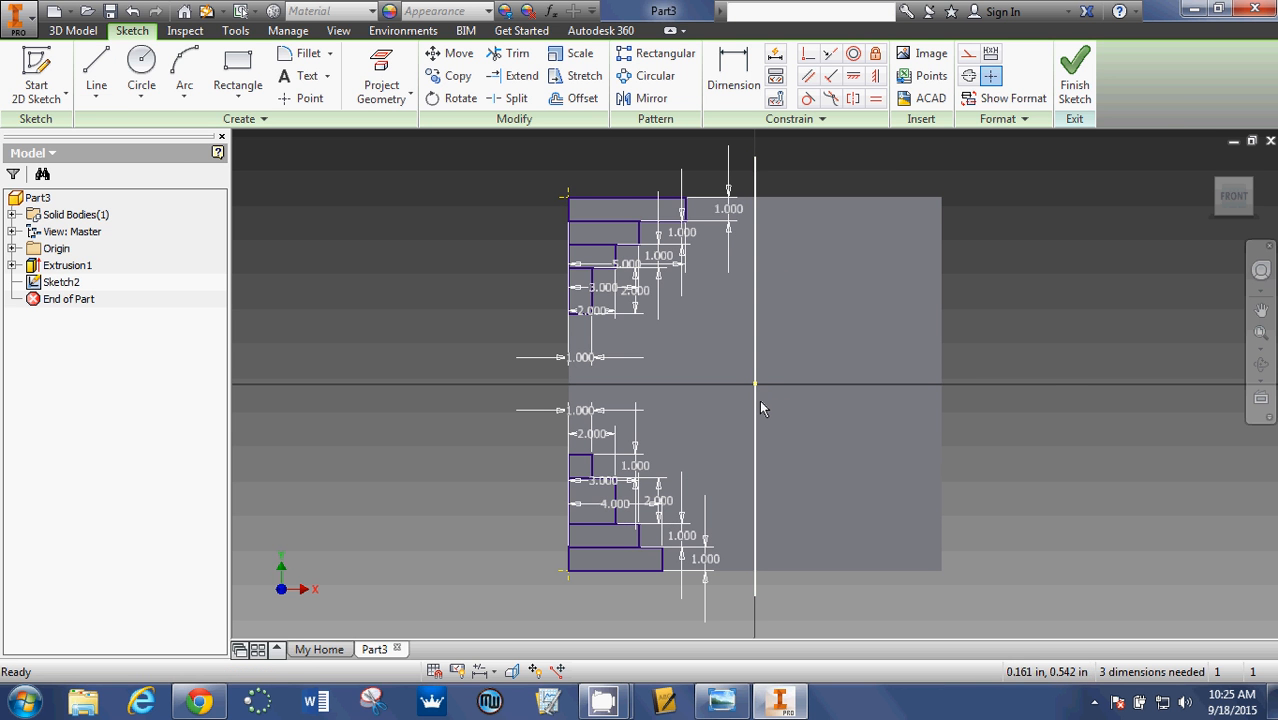
{"action": "left_click", "coordinate": [517, 76]}
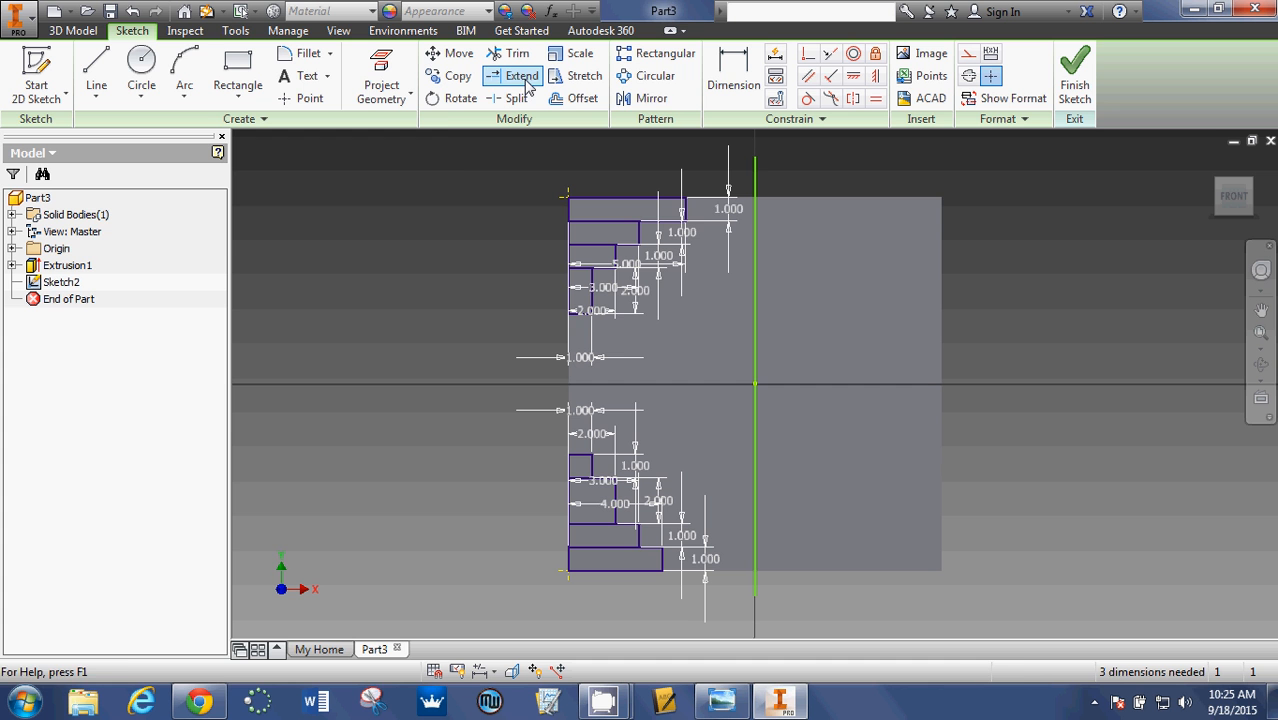
Mirror the left step rectangles across the vertical centre line onto the right half
{"action": "left_click", "coordinate": [651, 98]}
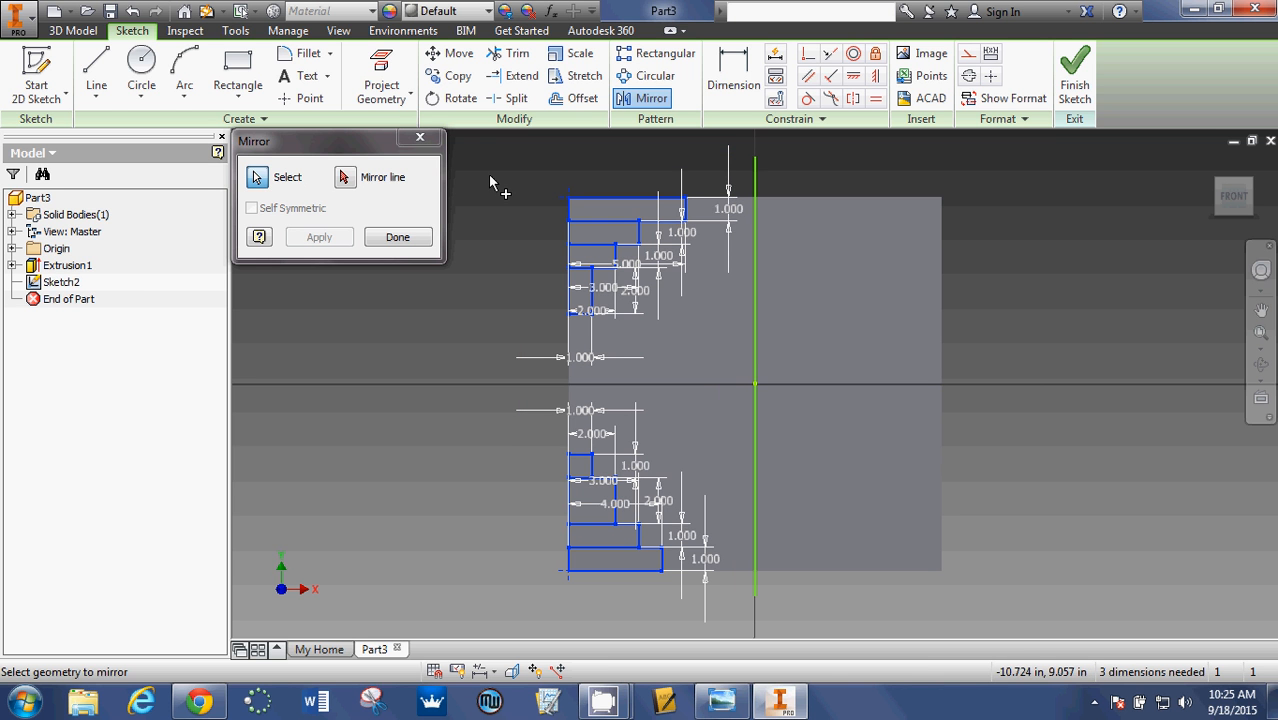
{"action": "left_click", "coordinate": [344, 177]}
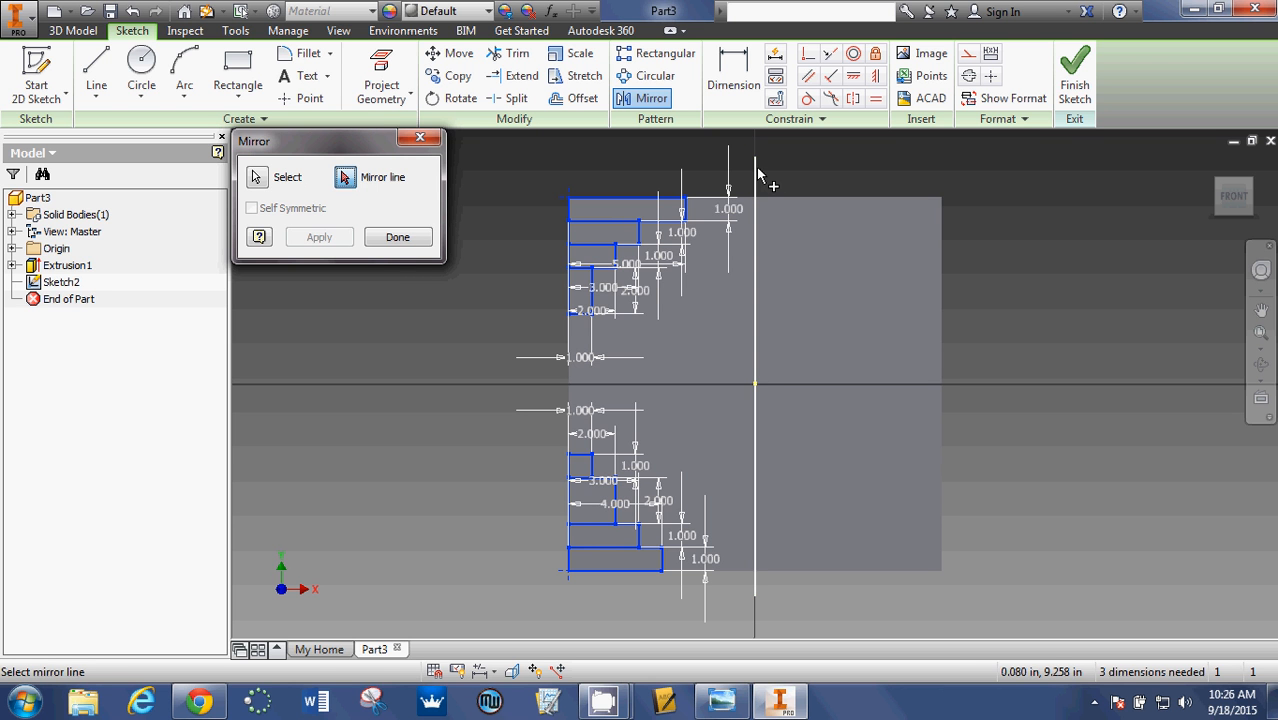
{"action": "left_click", "coordinate": [755, 400]}
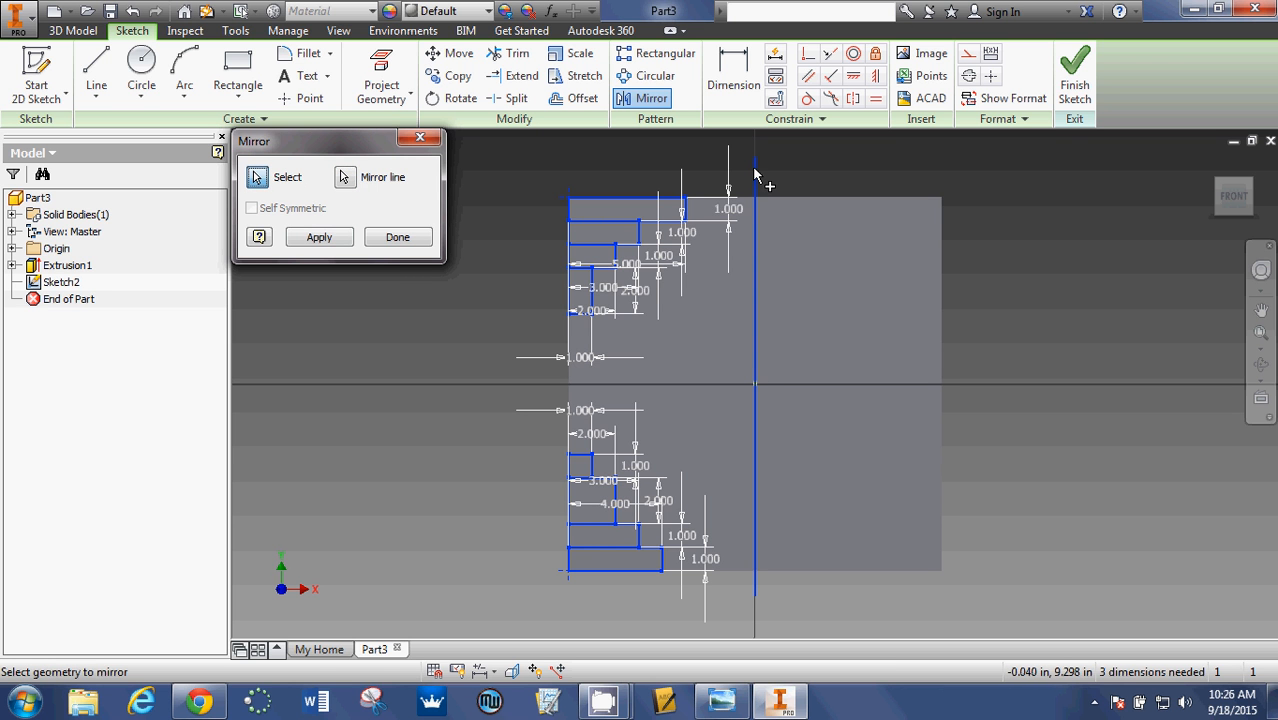
{"action": "left_click", "coordinate": [319, 237]}
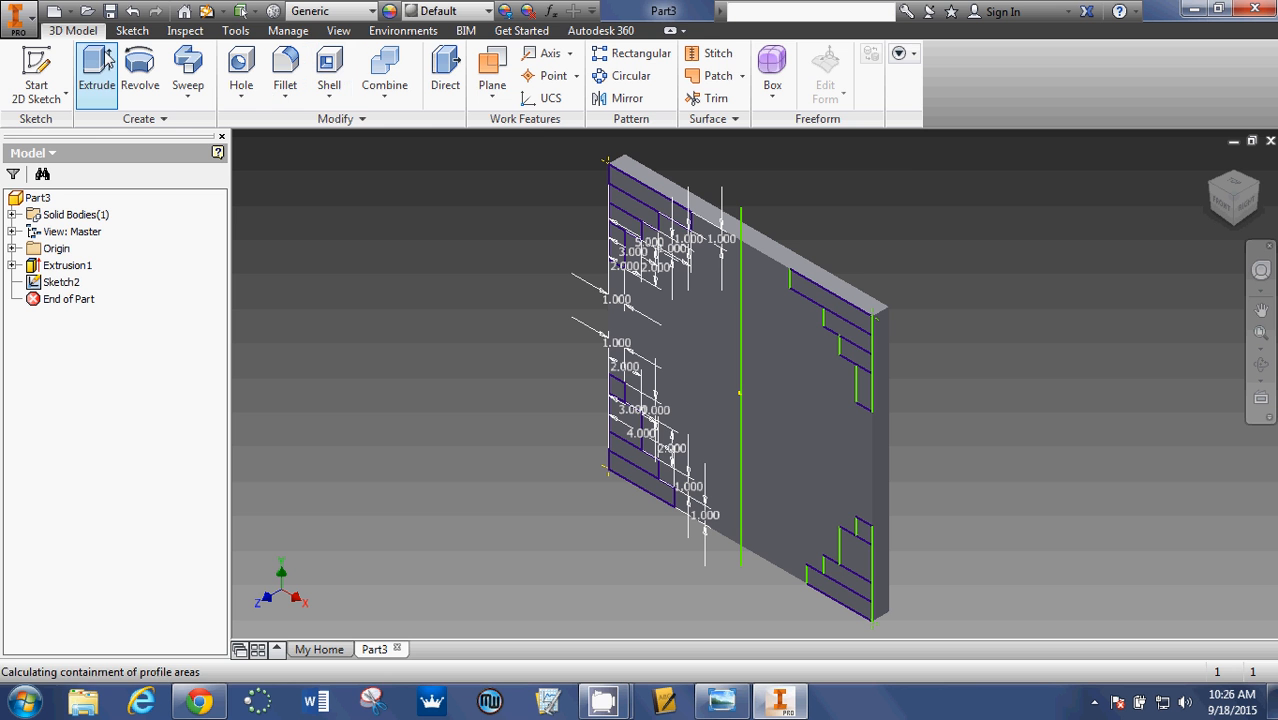
Cut-extrude all stepped corner profiles 1 inch through the block
{"action": "left_click", "coordinate": [96, 70]}
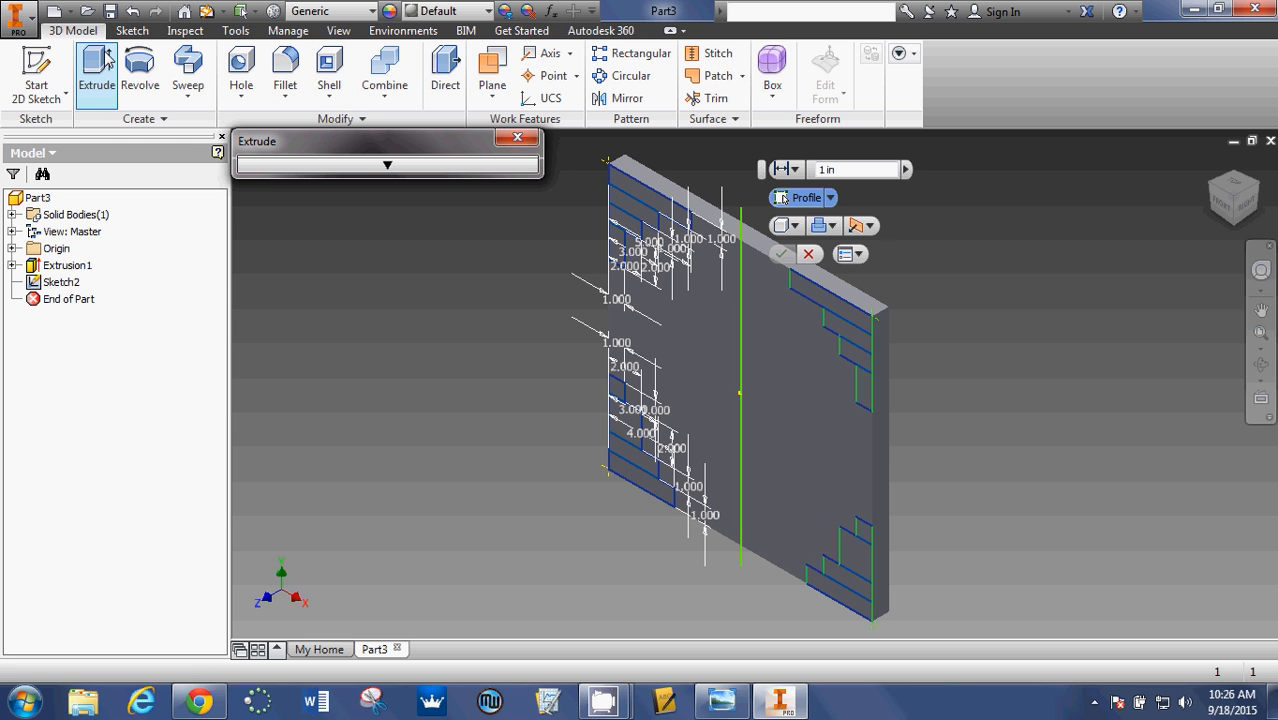
{"action": "mouse_move", "coordinate": [139, 70]}
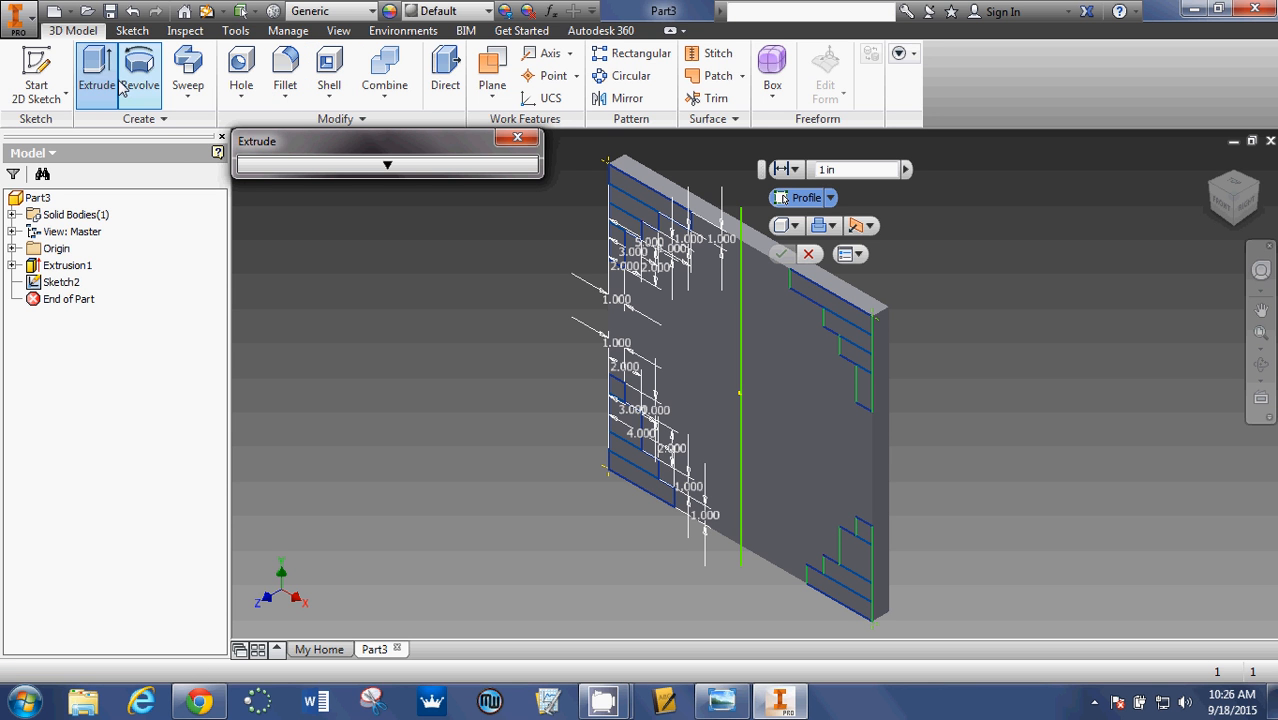
{"action": "left_click", "coordinate": [836, 225]}
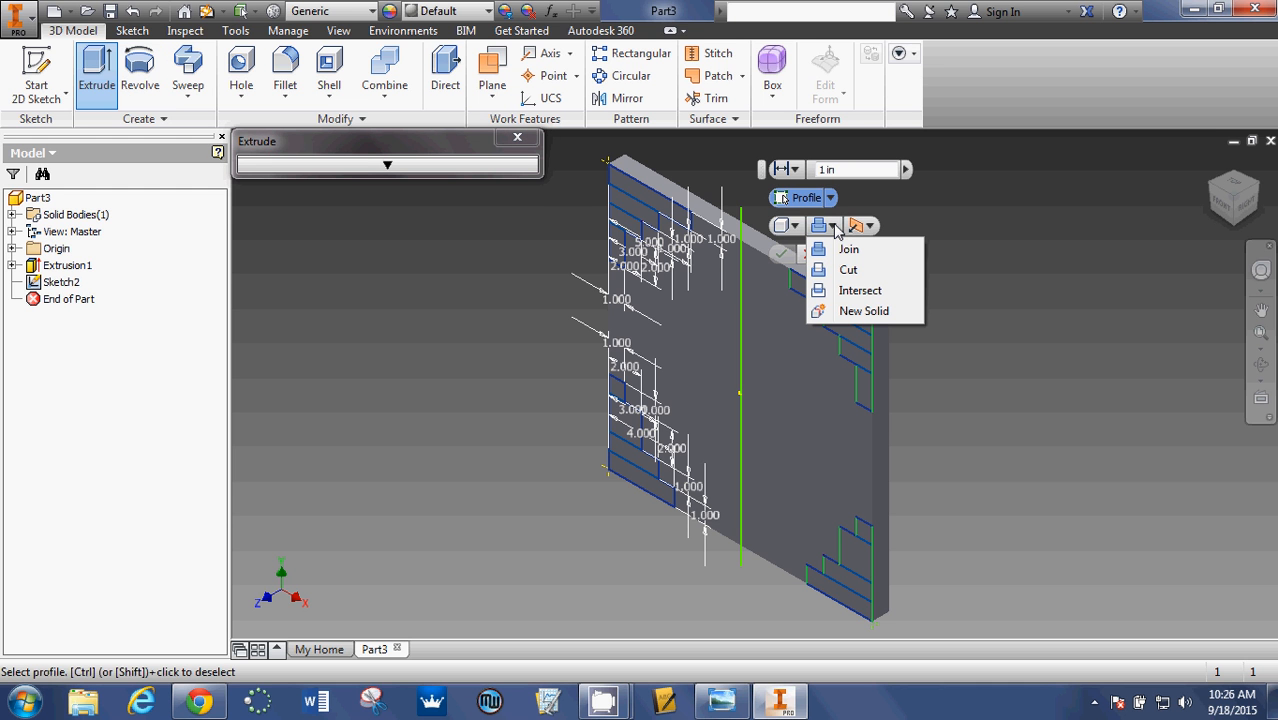
{"action": "mouse_move", "coordinate": [849, 270]}
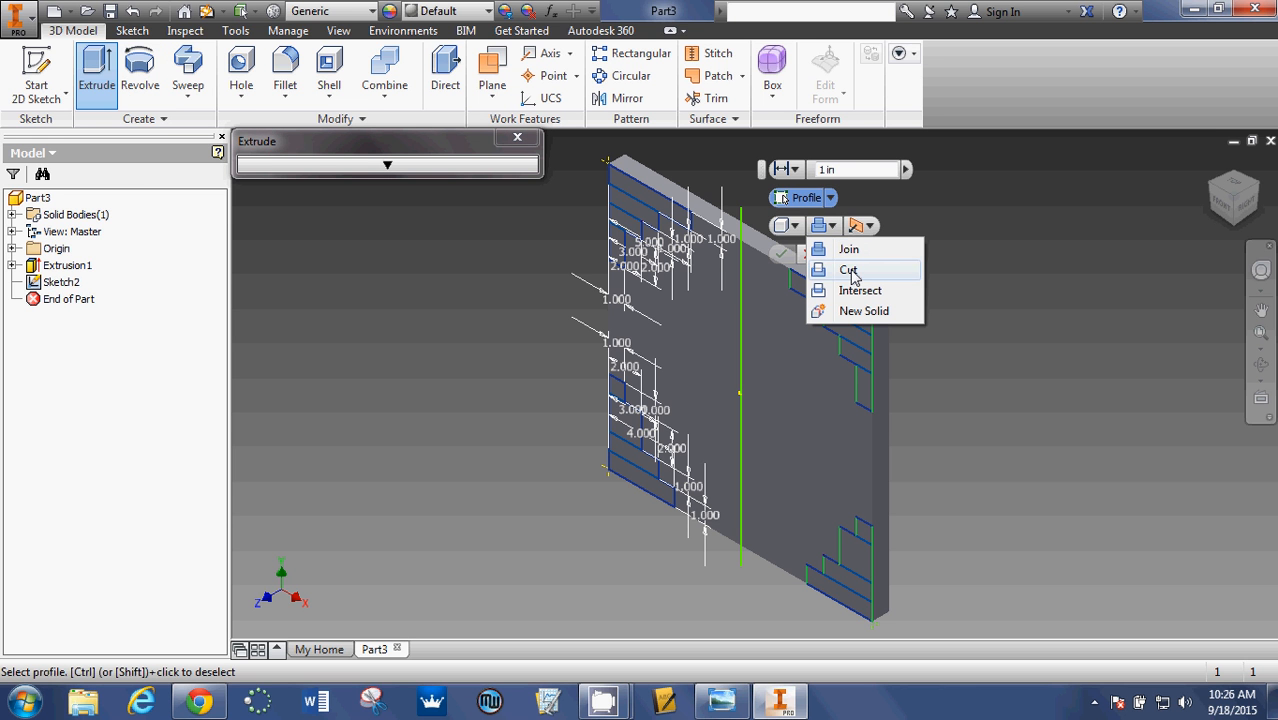
{"action": "left_click", "coordinate": [848, 269]}
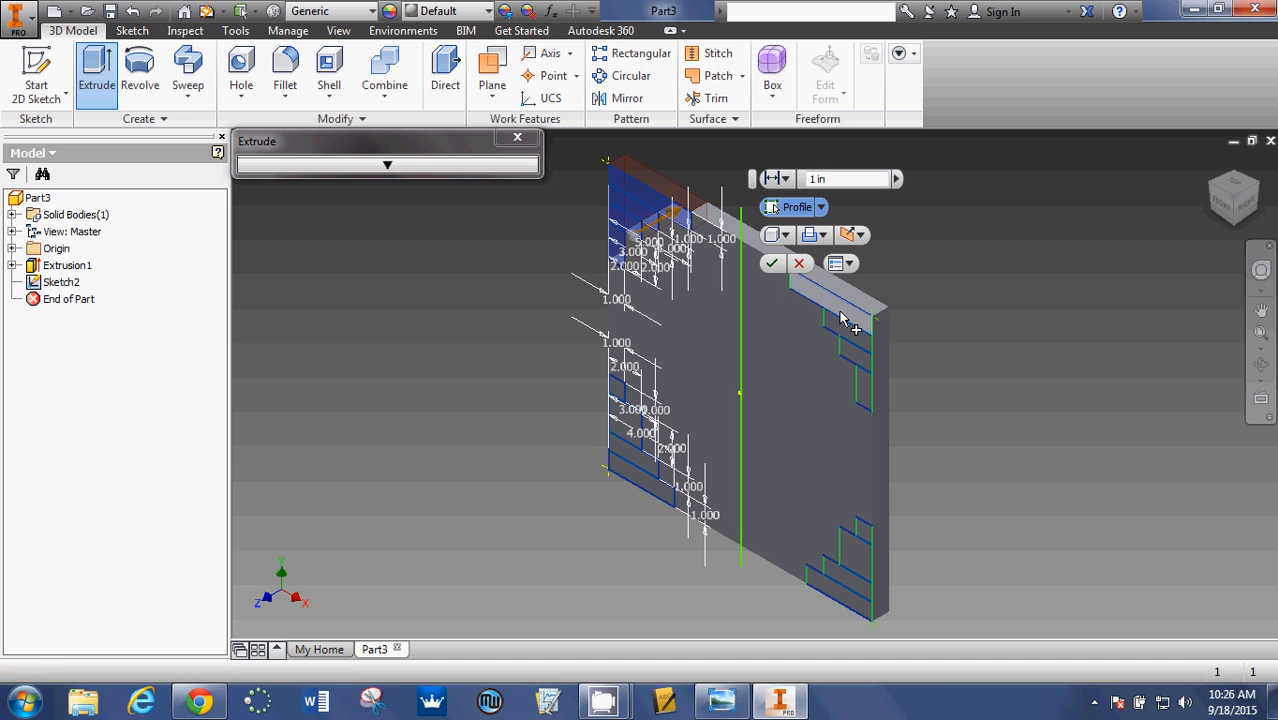
{"action": "left_click", "coordinate": [840, 310]}
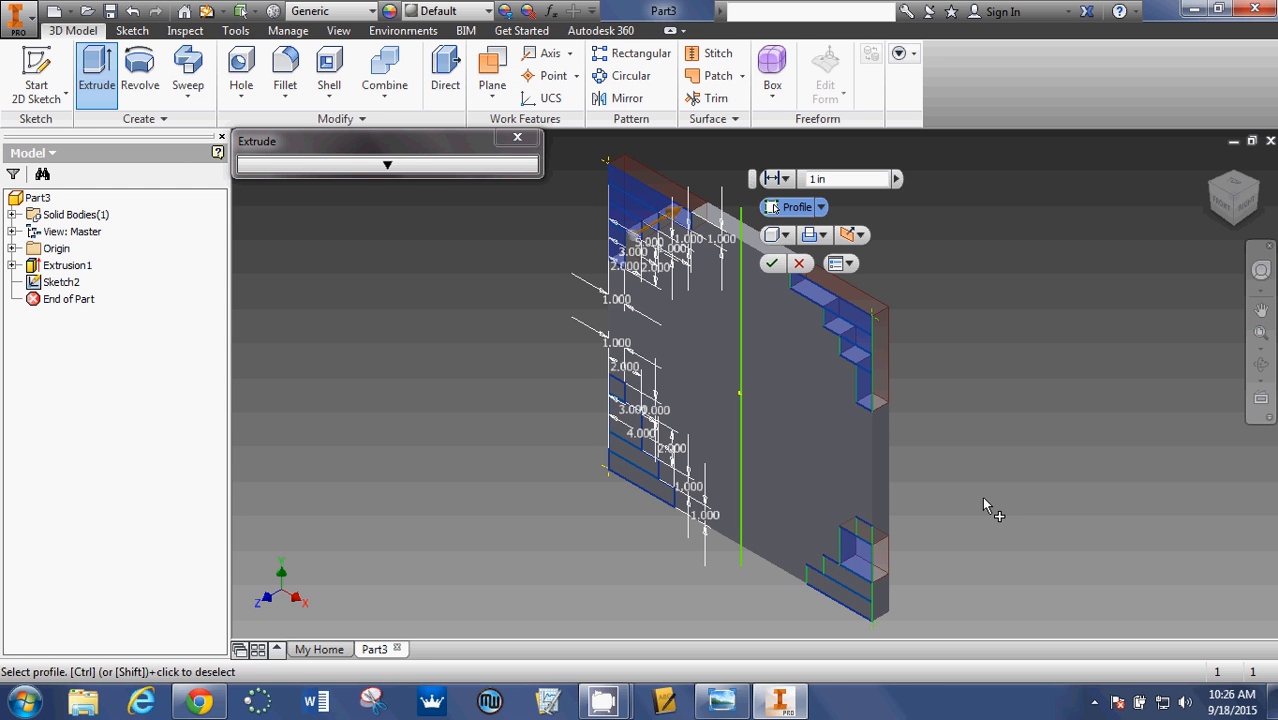
{"action": "mouse_move", "coordinate": [870, 533]}
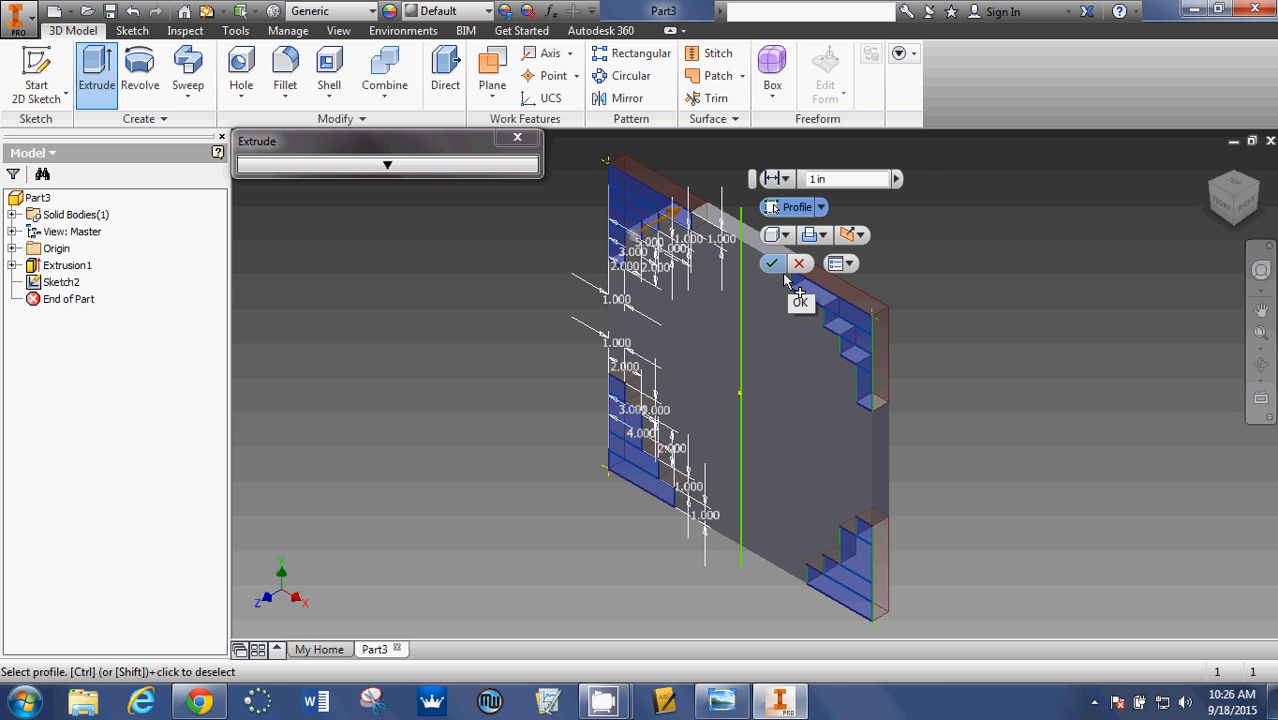
{"action": "left_click", "coordinate": [772, 263]}
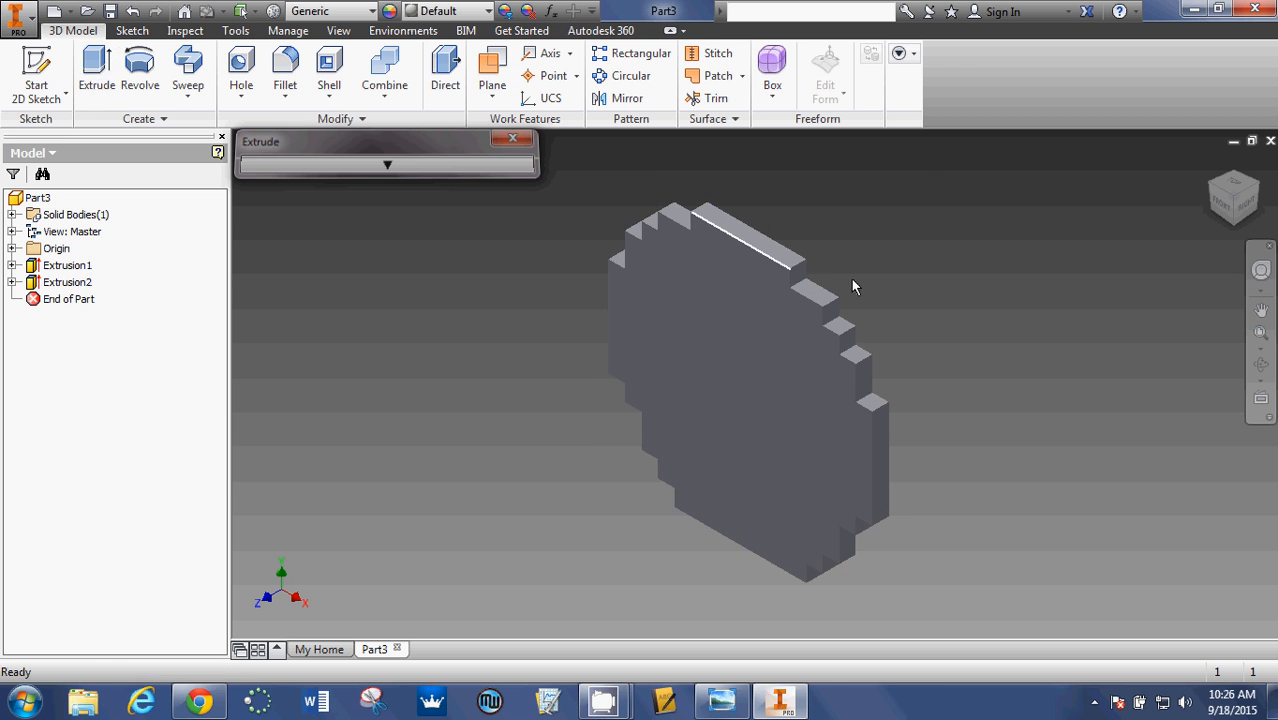
{"action": "left_click", "coordinate": [513, 138]}
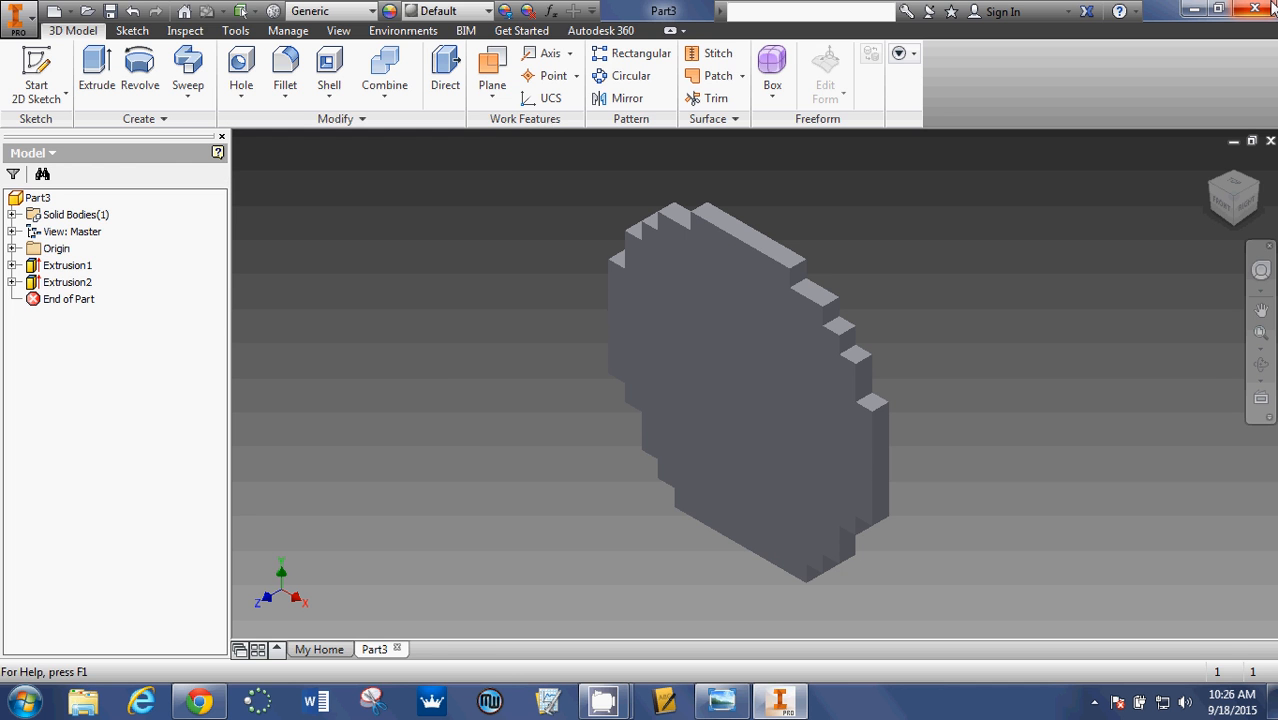